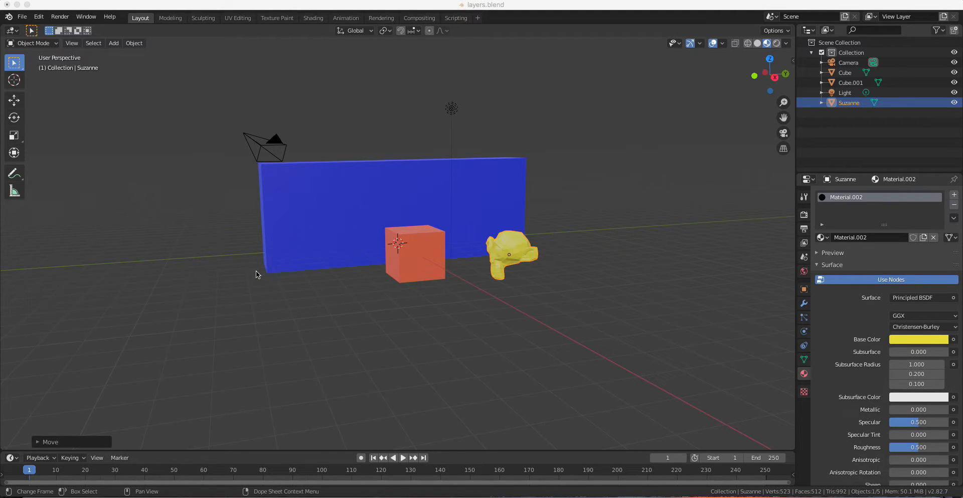
{"action": "mouse_move", "coordinate": [205, 249]}
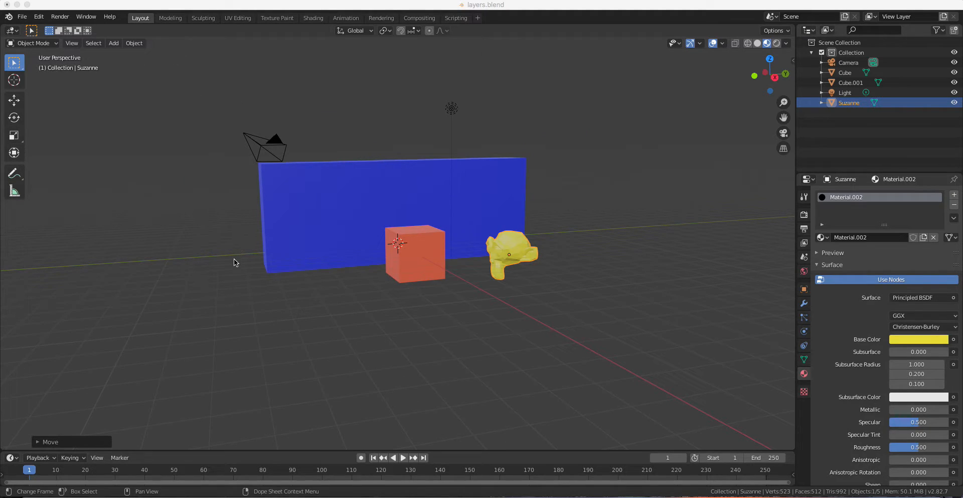
{"action": "mouse_move", "coordinate": [215, 202]}
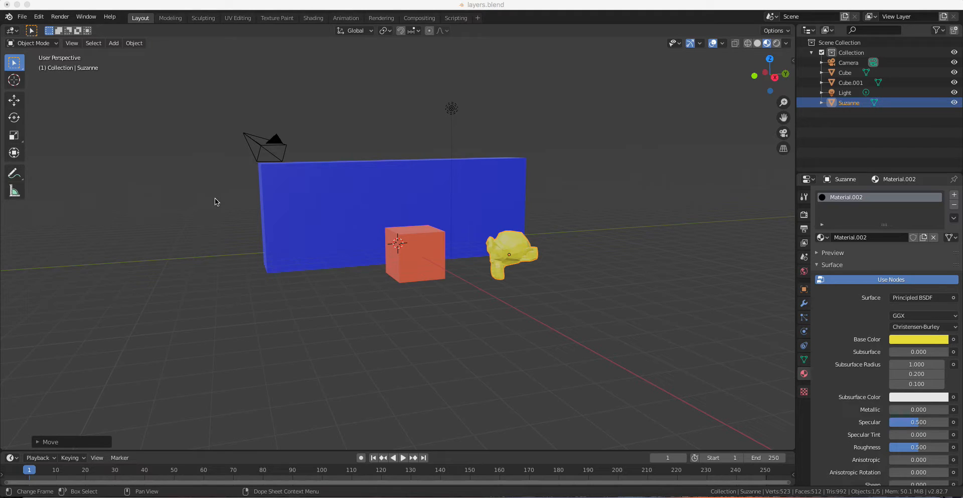
{"action": "mouse_move", "coordinate": [215, 257]}
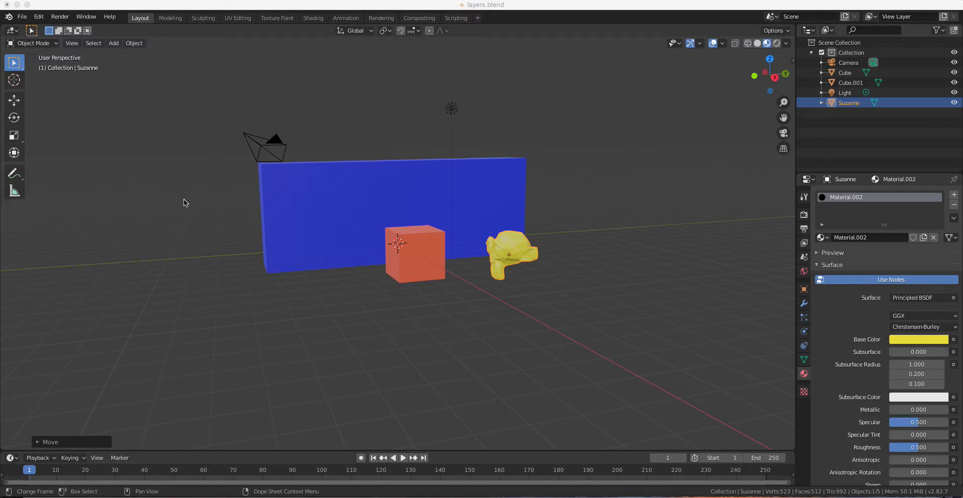
{"action": "mouse_move", "coordinate": [207, 213]}
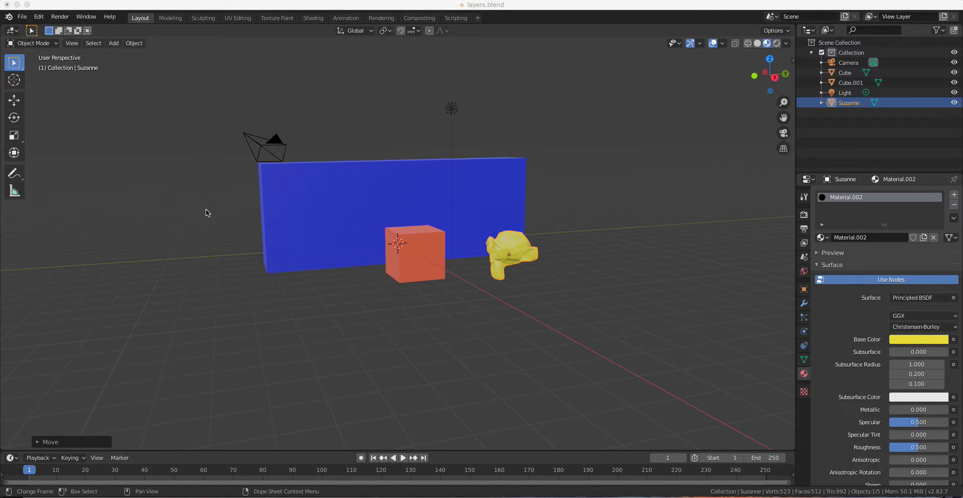
{"action": "mouse_move", "coordinate": [189, 196]}
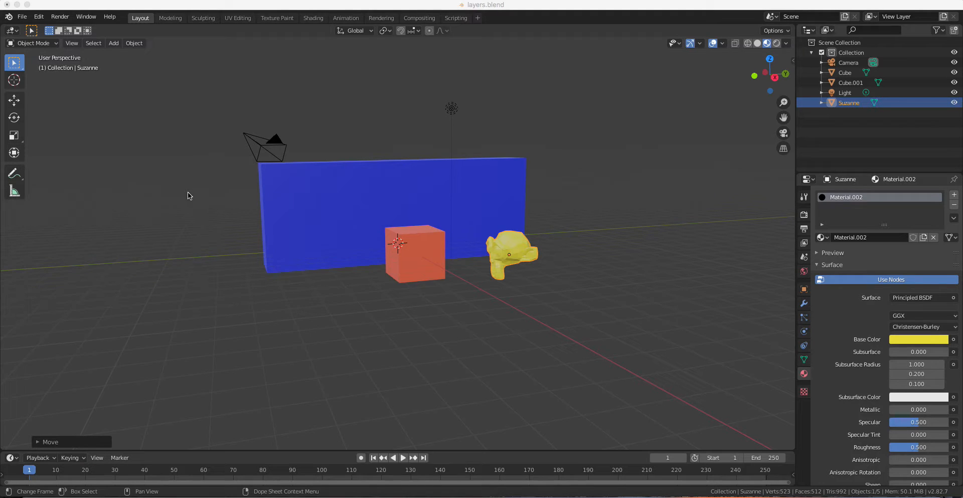
{"action": "mouse_move", "coordinate": [209, 220]}
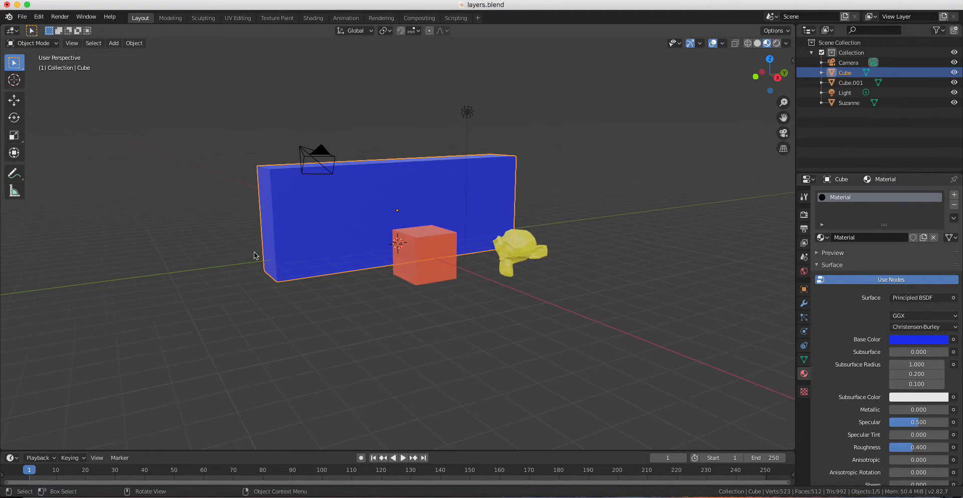
{"action": "mouse_move", "coordinate": [405, 177]}
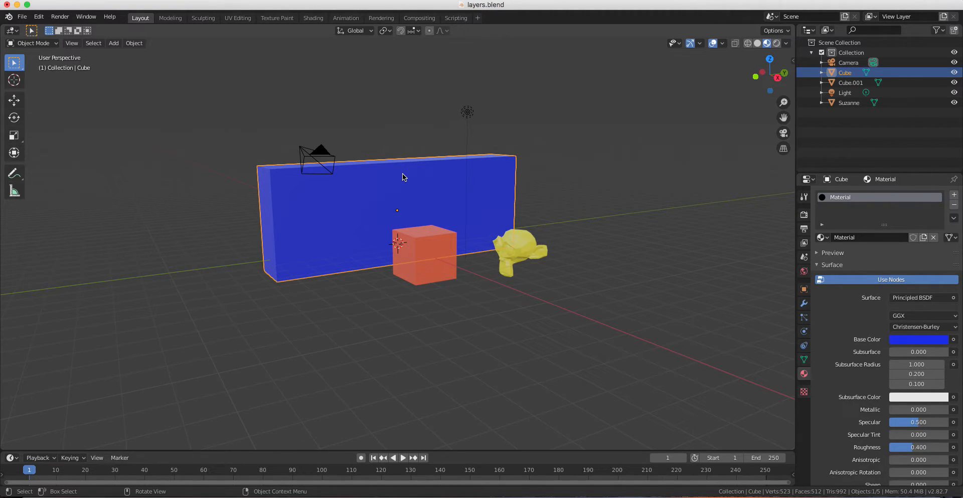
{"action": "mouse_move", "coordinate": [327, 165]}
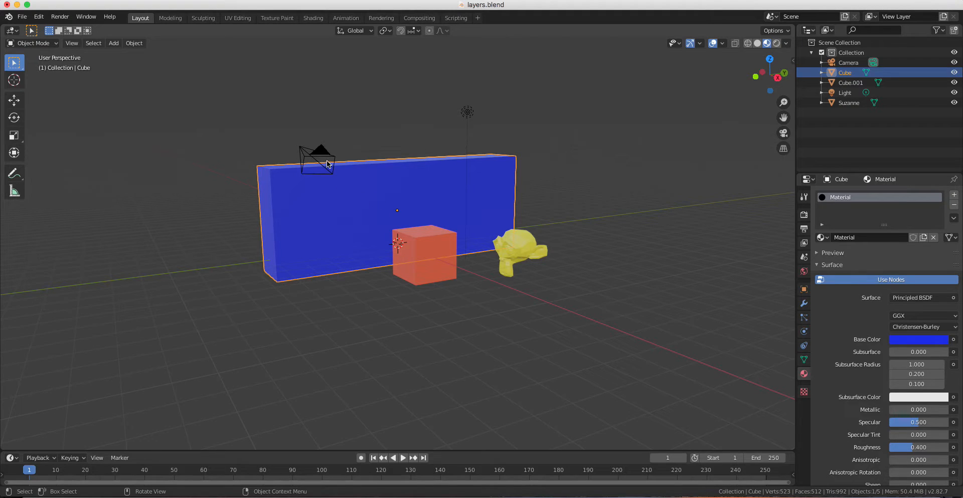
{"action": "mouse_move", "coordinate": [432, 252]}
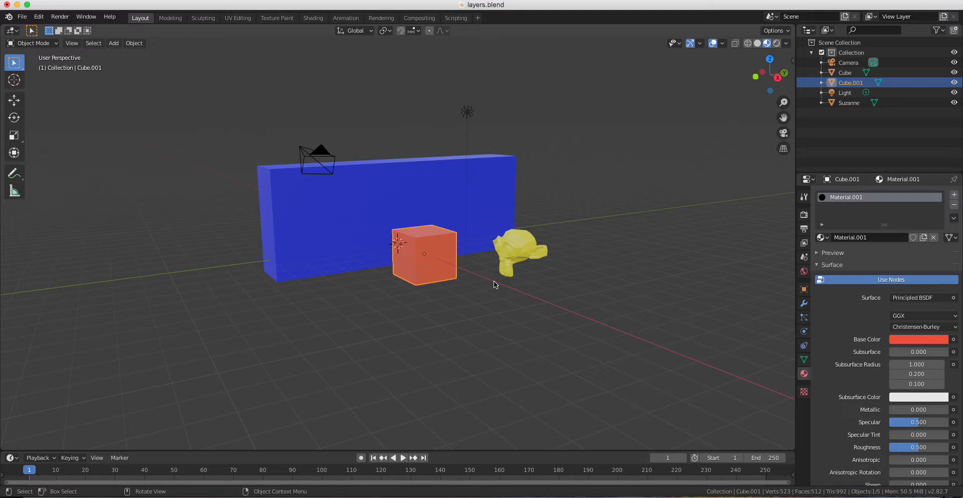
Move the blue wall into a new collection named 'background'
{"action": "left_click", "coordinate": [519, 252]}
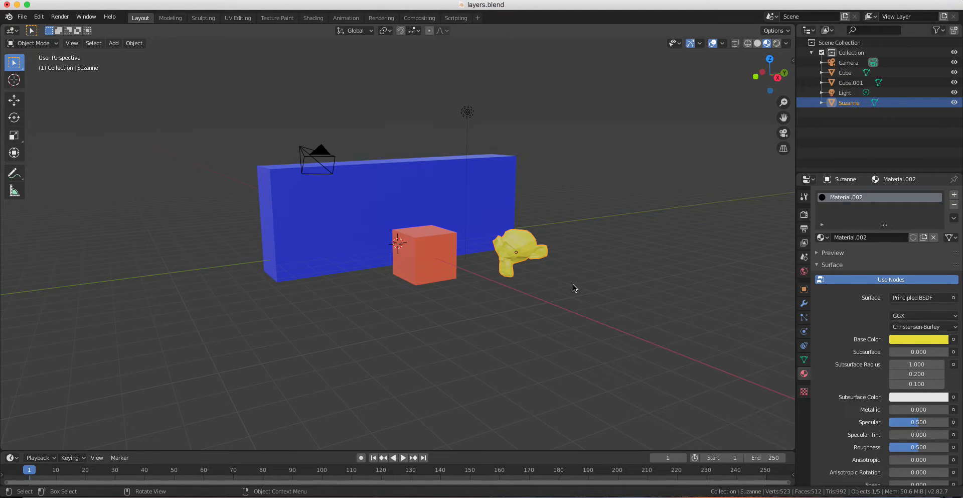
{"action": "left_click_drag", "start_coordinate": [574, 288], "coordinate": [507, 304]}
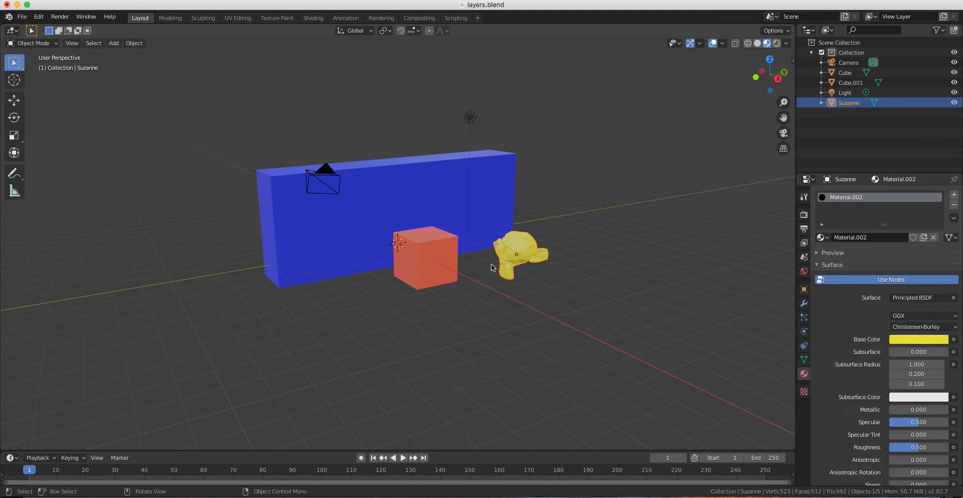
{"action": "mouse_move", "coordinate": [521, 194]}
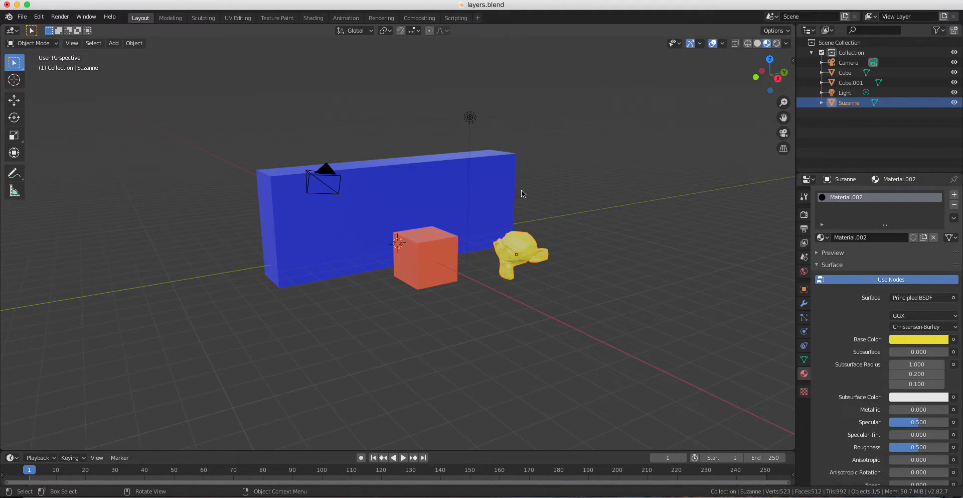
{"action": "left_click_drag", "start_coordinate": [522, 194], "coordinate": [475, 316]}
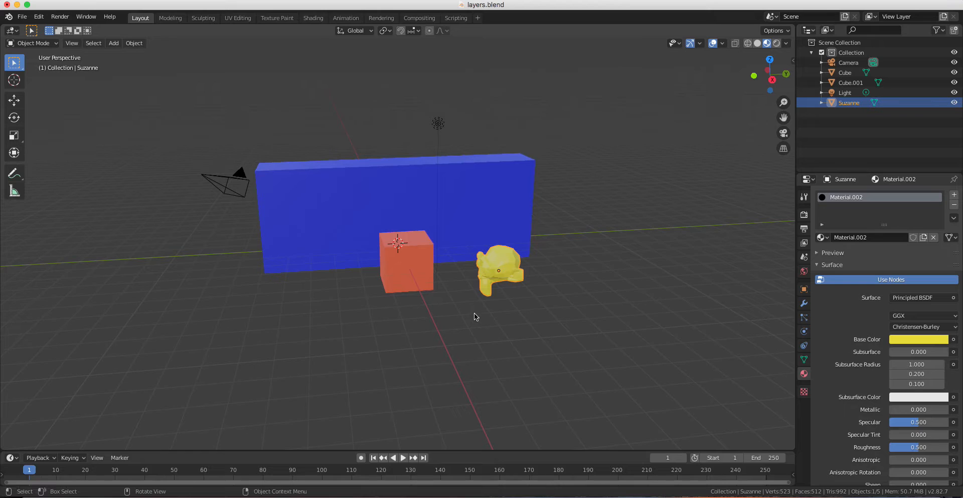
{"action": "left_click_drag", "start_coordinate": [472, 316], "coordinate": [405, 181]}
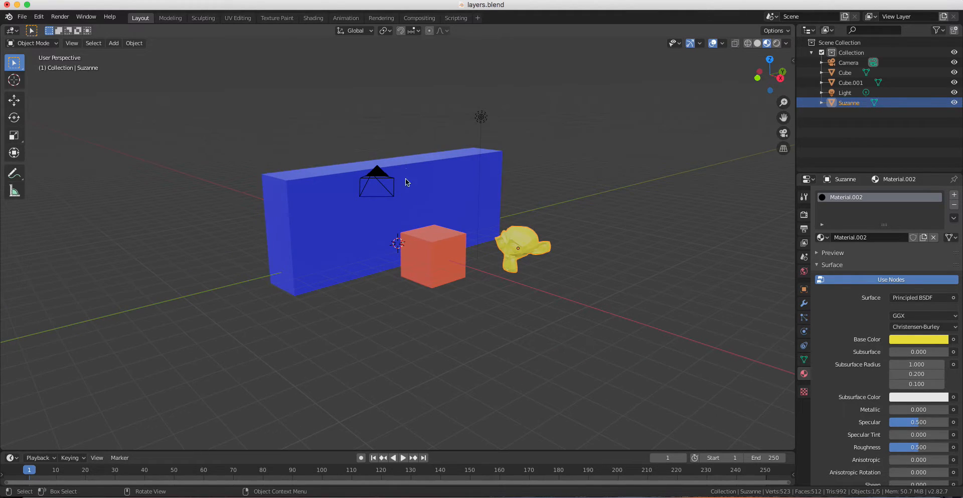
{"action": "mouse_move", "coordinate": [316, 200]}
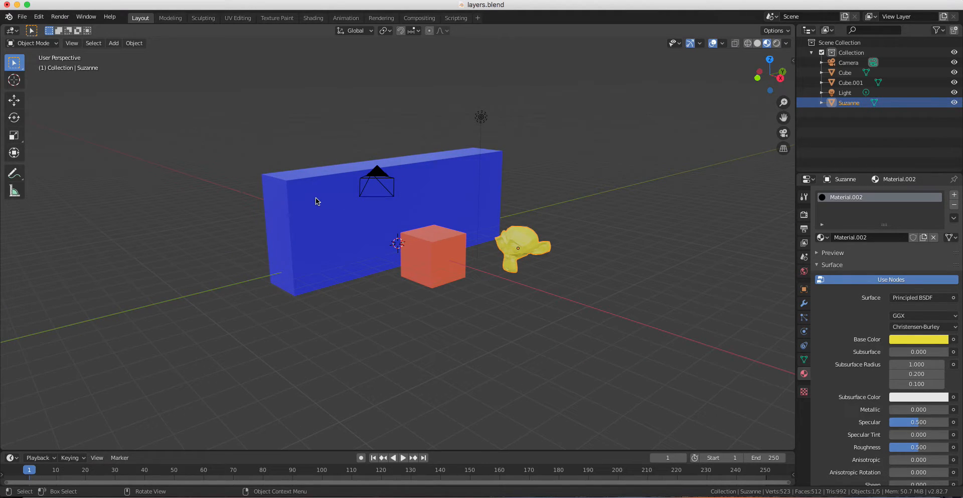
{"action": "mouse_move", "coordinate": [265, 204]}
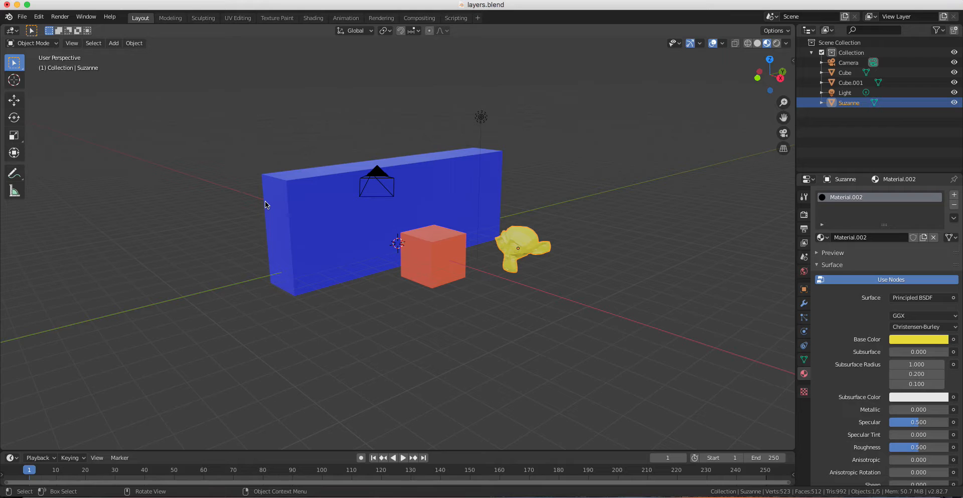
{"action": "mouse_move", "coordinate": [310, 136]}
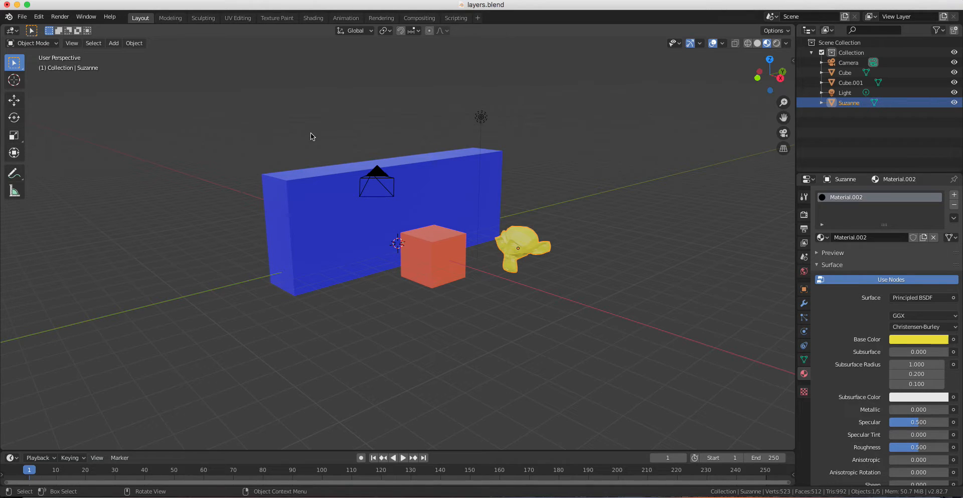
{"action": "left_click", "coordinate": [312, 209]}
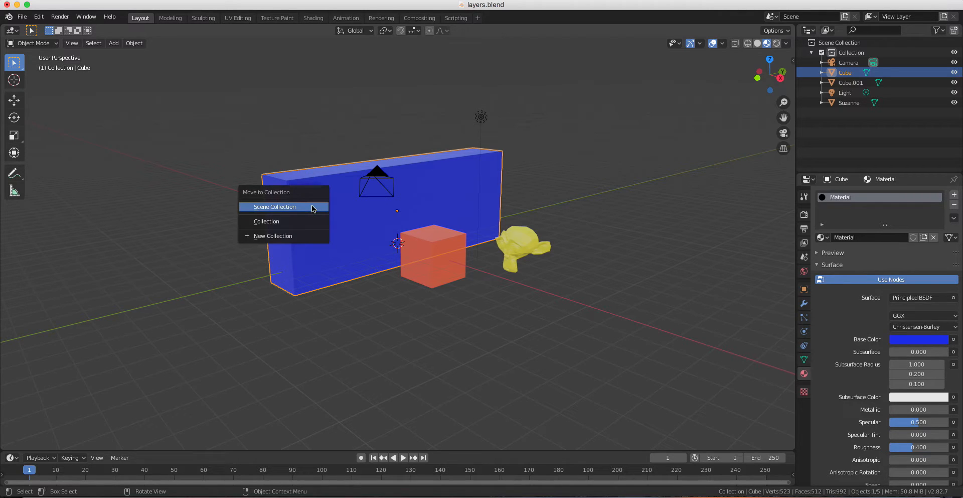
{"action": "left_click", "coordinate": [273, 236]}
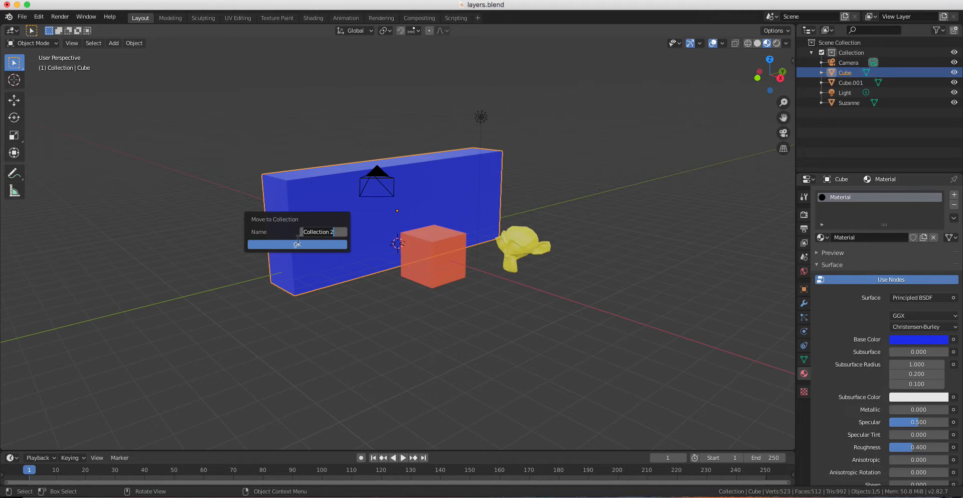
{"action": "type", "text": "background"}
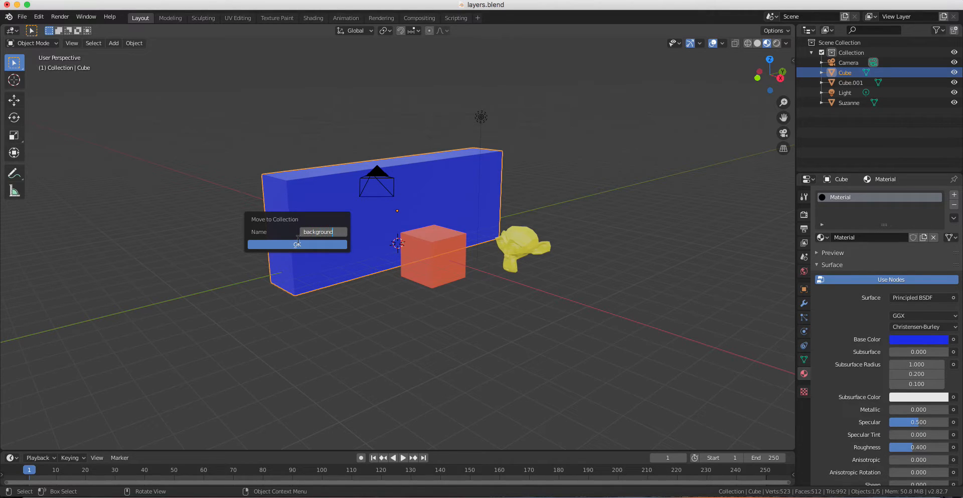
{"action": "left_click", "coordinate": [297, 243]}
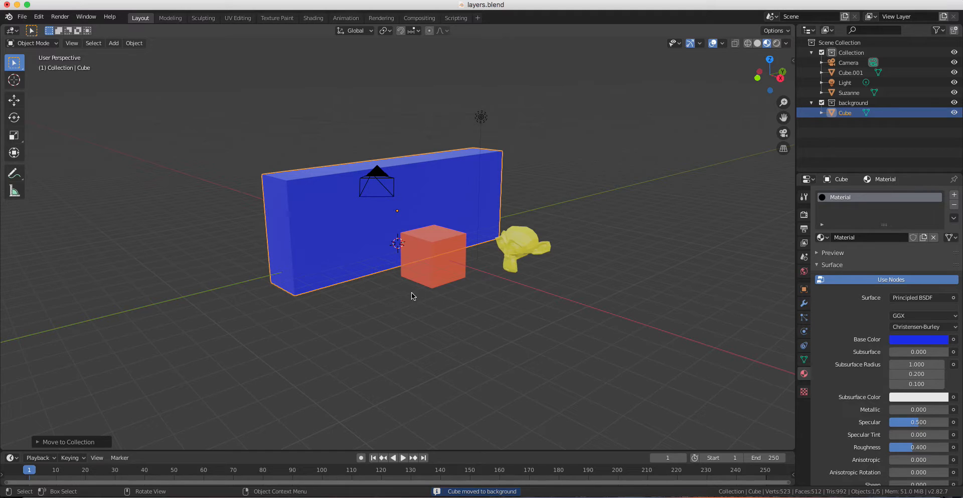
Move the orange cube into new collection 'obj1' and Suzanne into 'obj2', collapsing both in the Outliner
{"action": "left_click", "coordinate": [433, 255]}
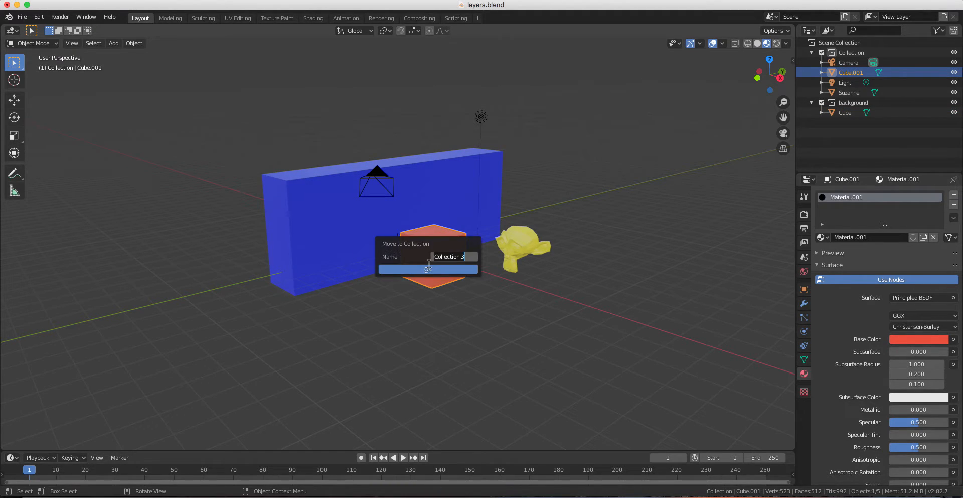
{"action": "type", "text": "obj1"}
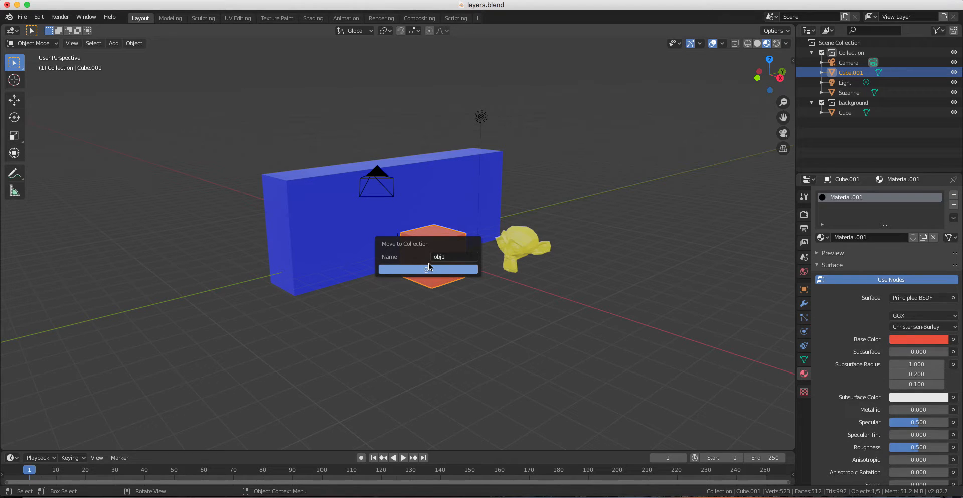
{"action": "left_click", "coordinate": [427, 269]}
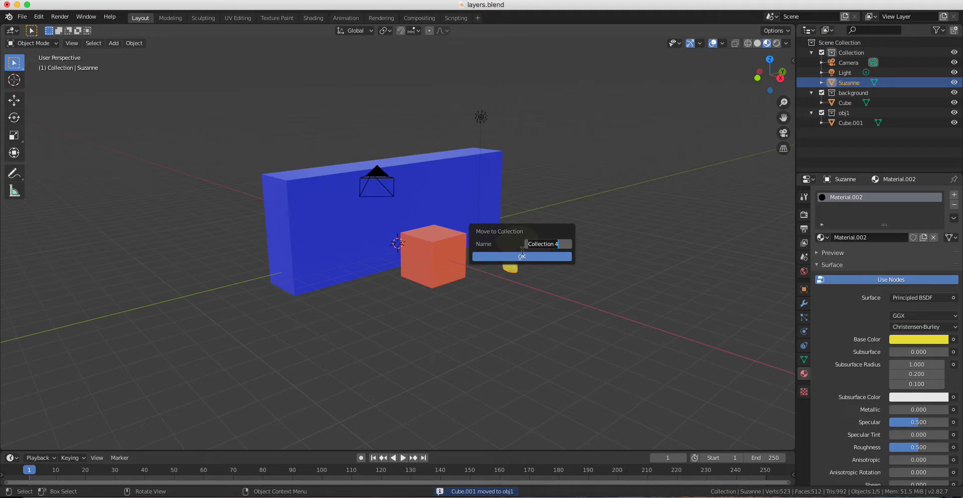
{"action": "type", "text": "obj"}
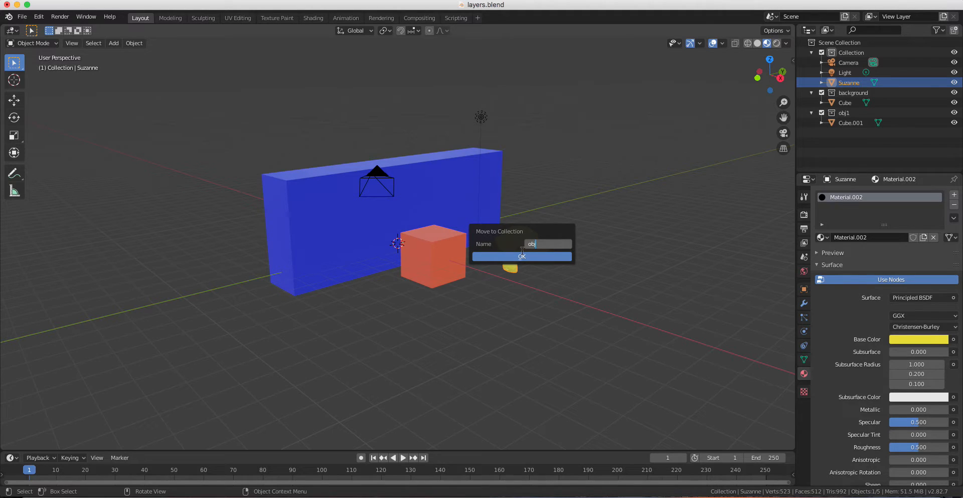
{"action": "left_click", "coordinate": [522, 256]}
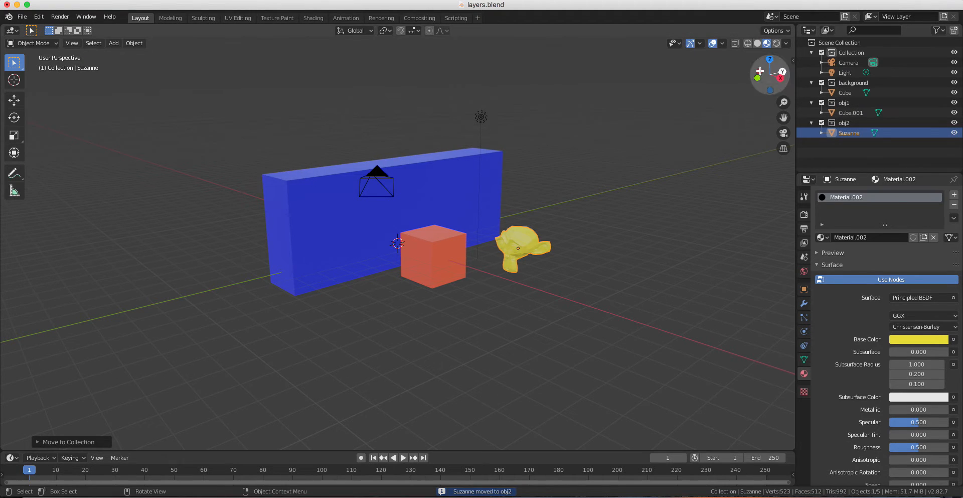
{"action": "left_click", "coordinate": [811, 92]}
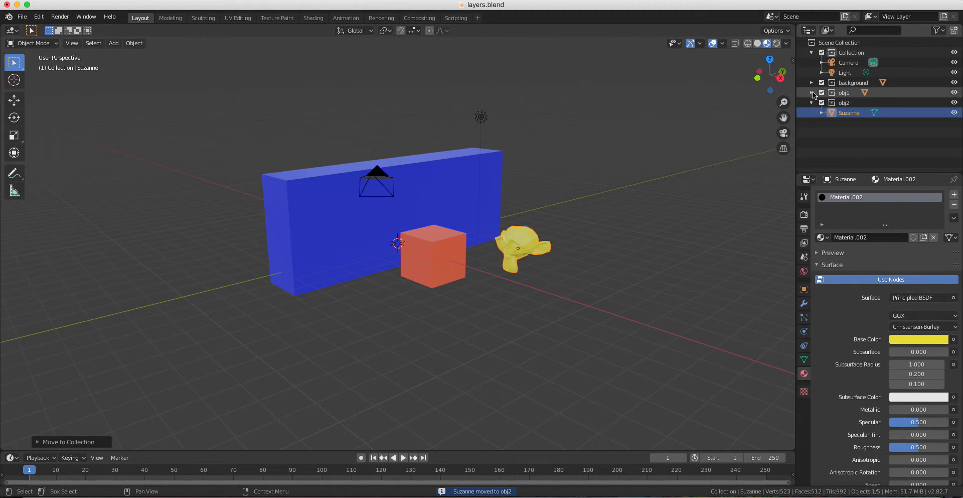
{"action": "left_click", "coordinate": [812, 102]}
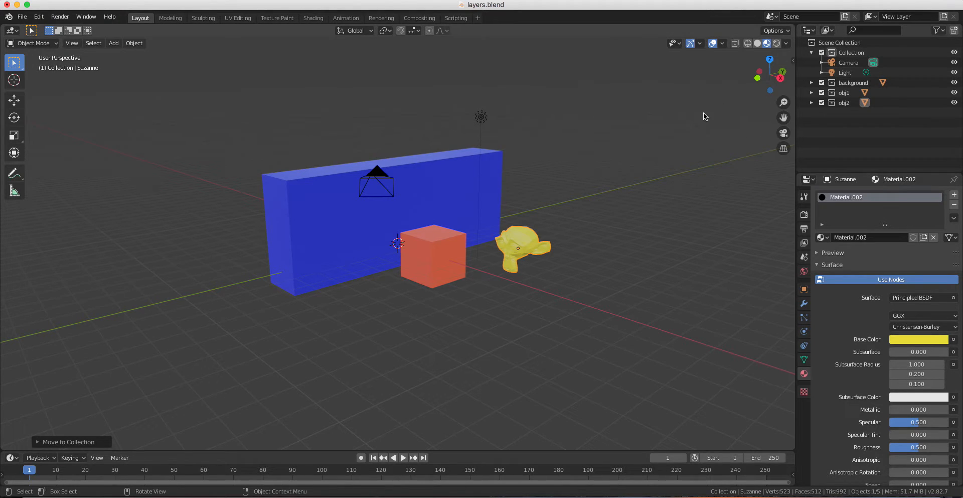
{"action": "mouse_move", "coordinate": [921, 22]}
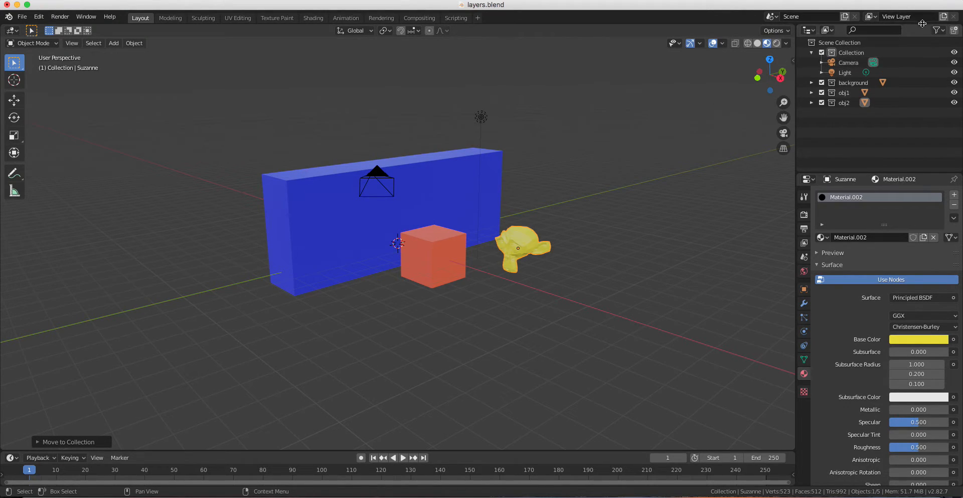
{"action": "mouse_move", "coordinate": [474, 101]}
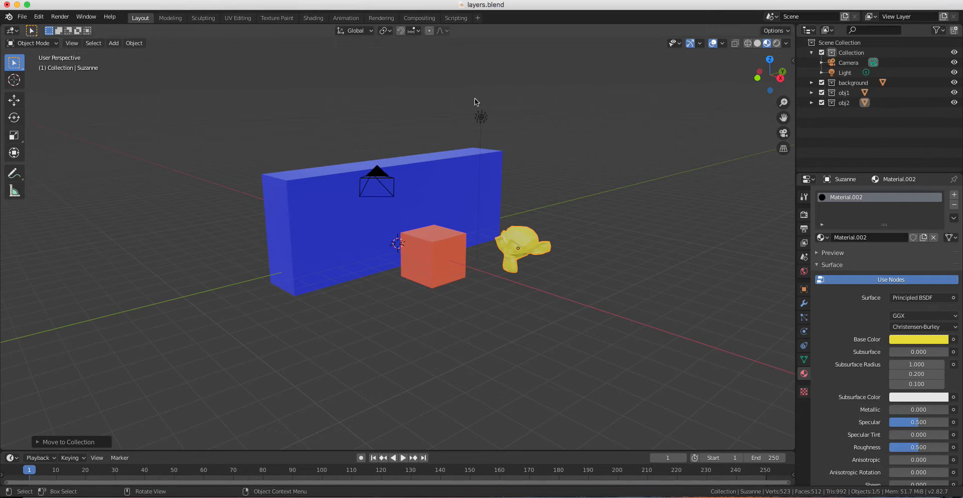
{"action": "mouse_move", "coordinate": [744, 152]}
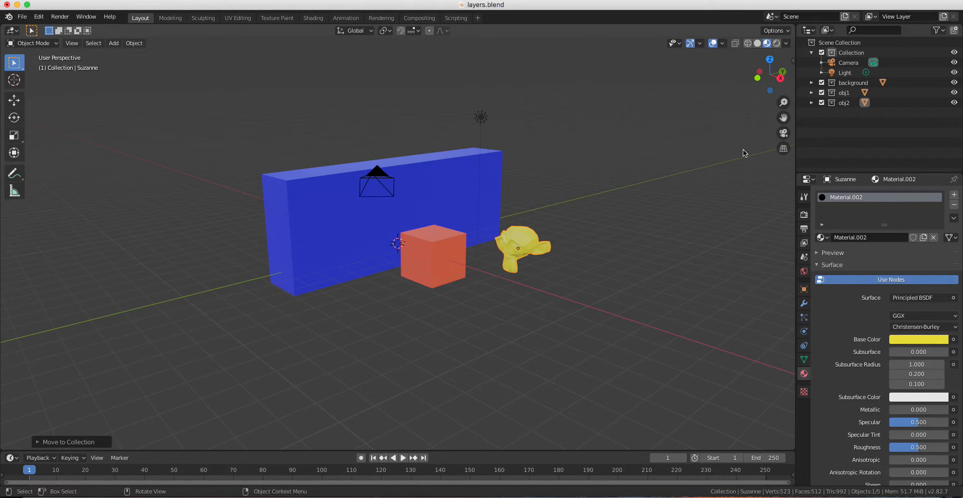
{"action": "mouse_move", "coordinate": [693, 185]}
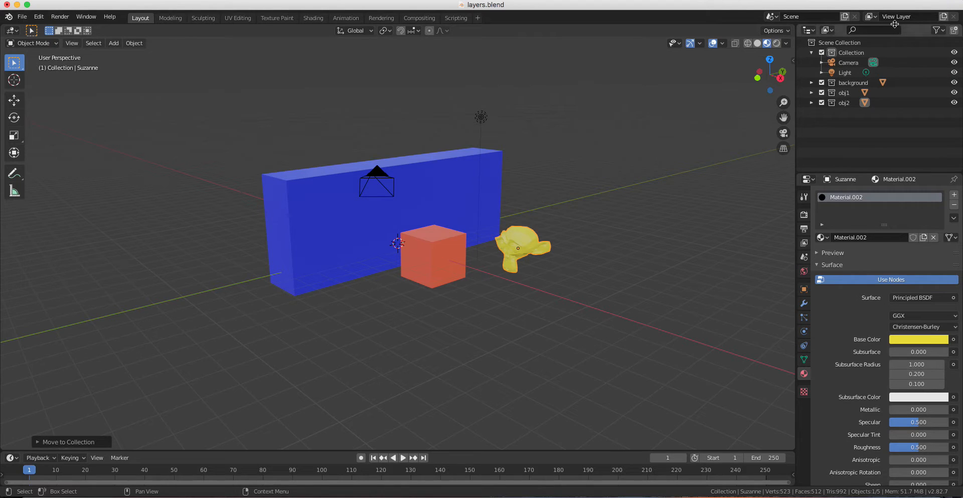
{"action": "mouse_move", "coordinate": [903, 29]}
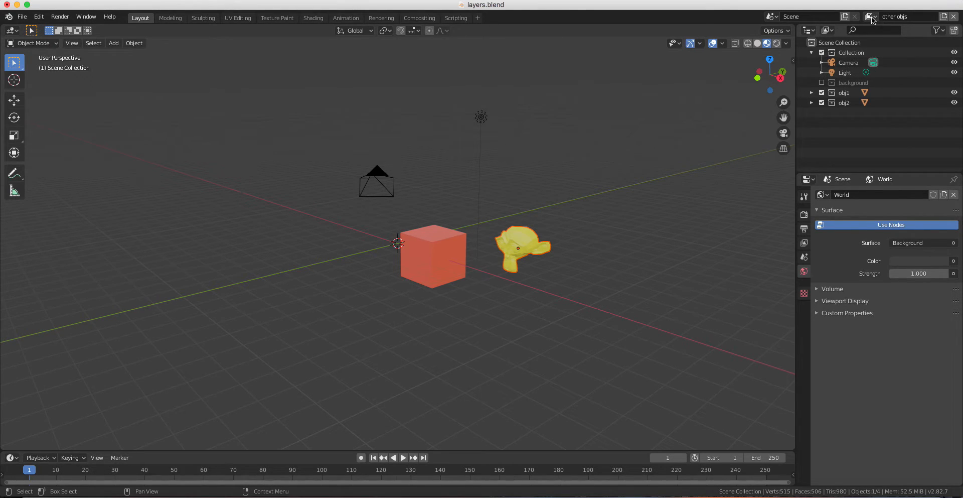
Add another new view layer and name it 'background'
{"action": "left_click", "coordinate": [870, 17]}
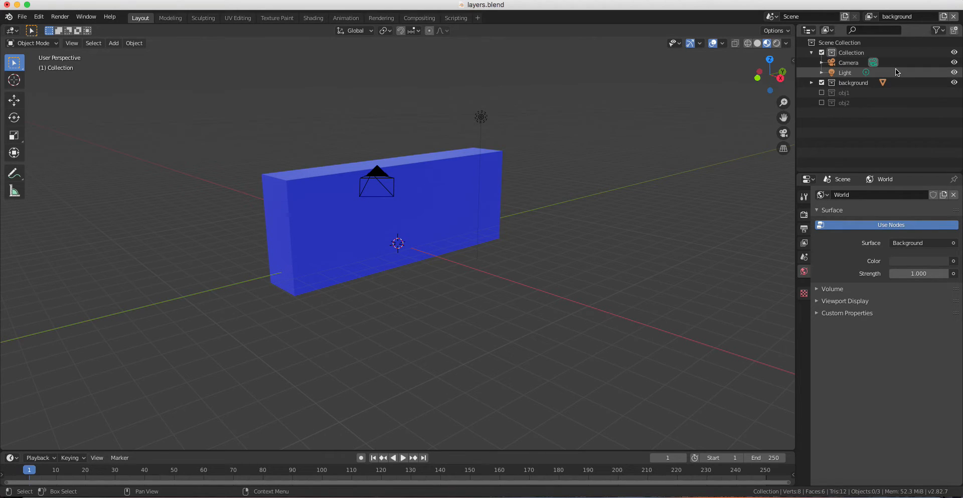
{"action": "left_click", "coordinate": [898, 18]}
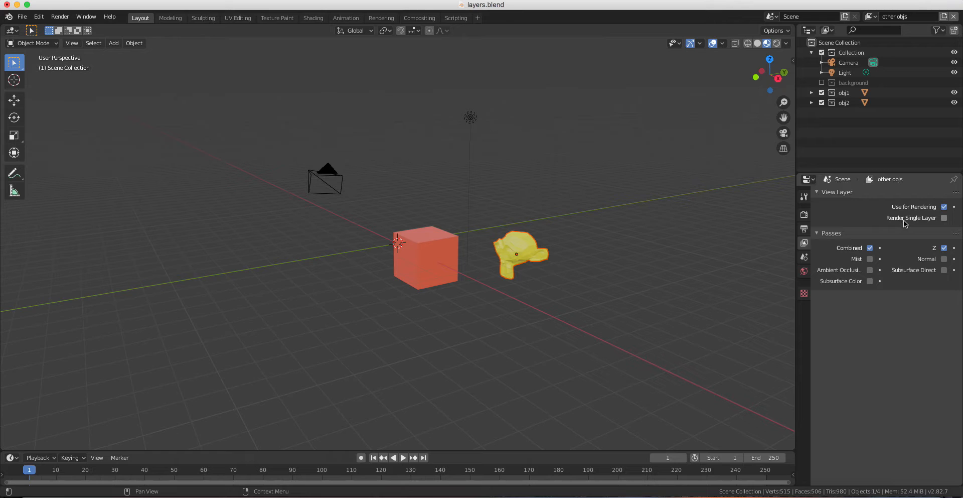
Enable Render Single Layer for the 'other objs' view layer
{"action": "left_click", "coordinate": [945, 218]}
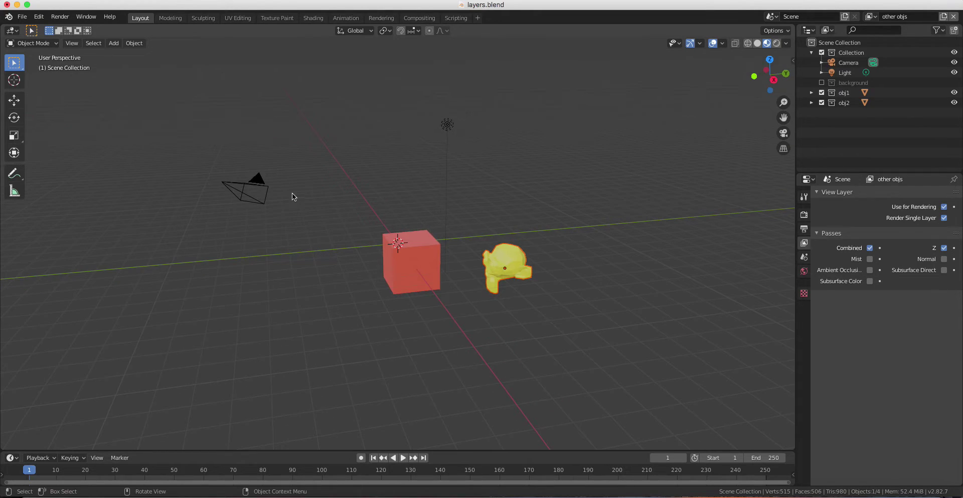
Duplicate the camera and set Camera.001 as the scene's active camera
{"action": "left_click", "coordinate": [249, 188]}
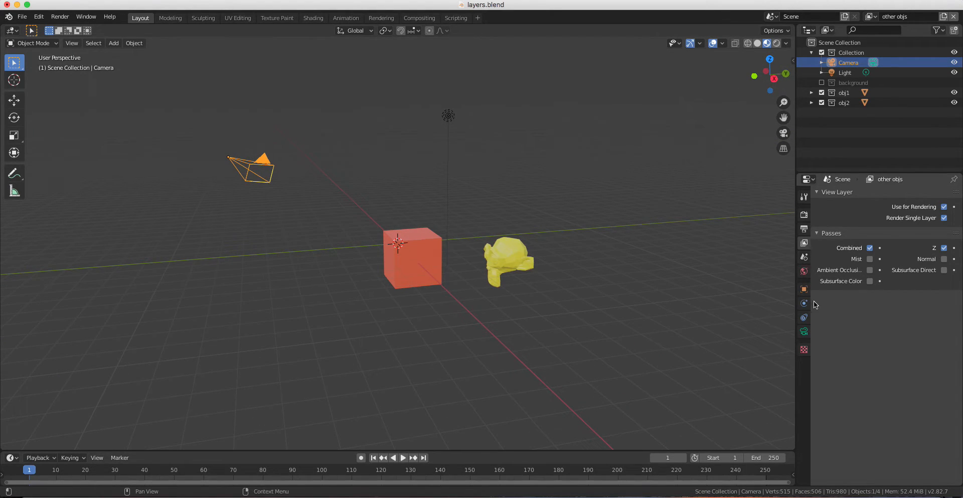
{"action": "mouse_move", "coordinate": [813, 288]}
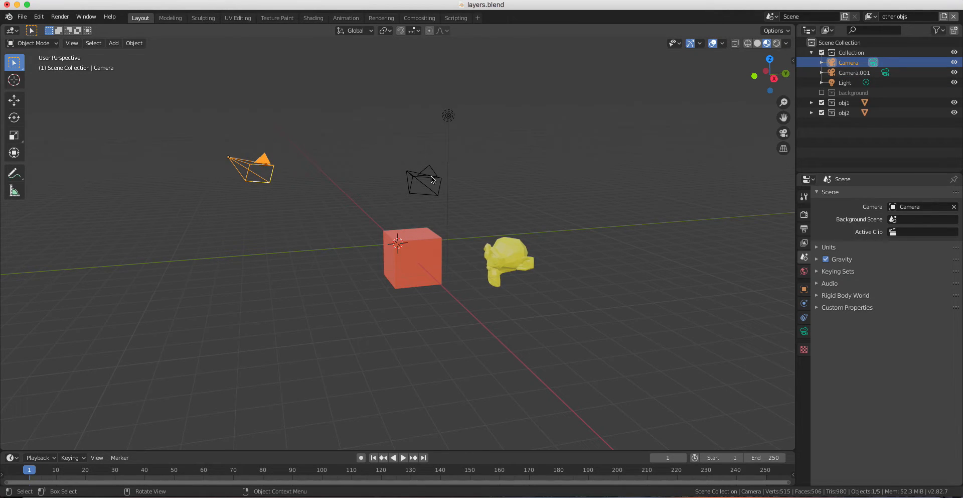
{"action": "left_click", "coordinate": [853, 72]}
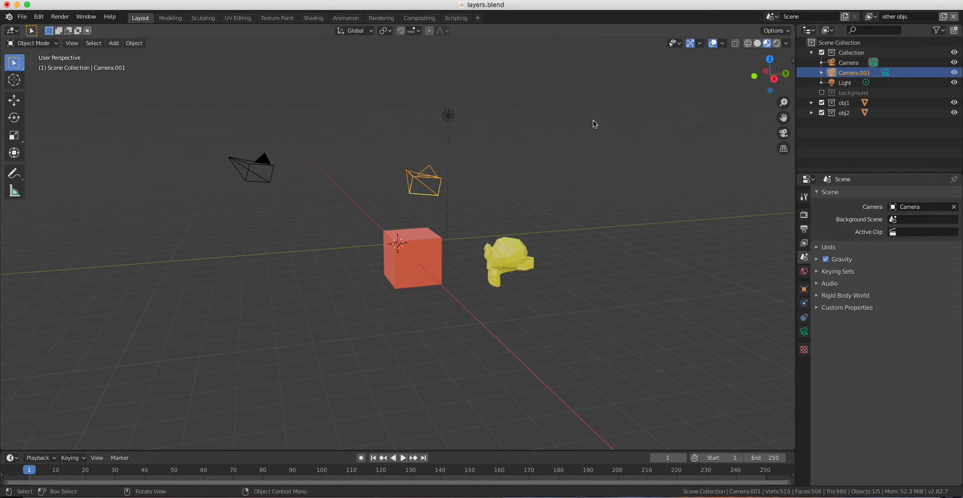
{"action": "mouse_move", "coordinate": [729, 139]}
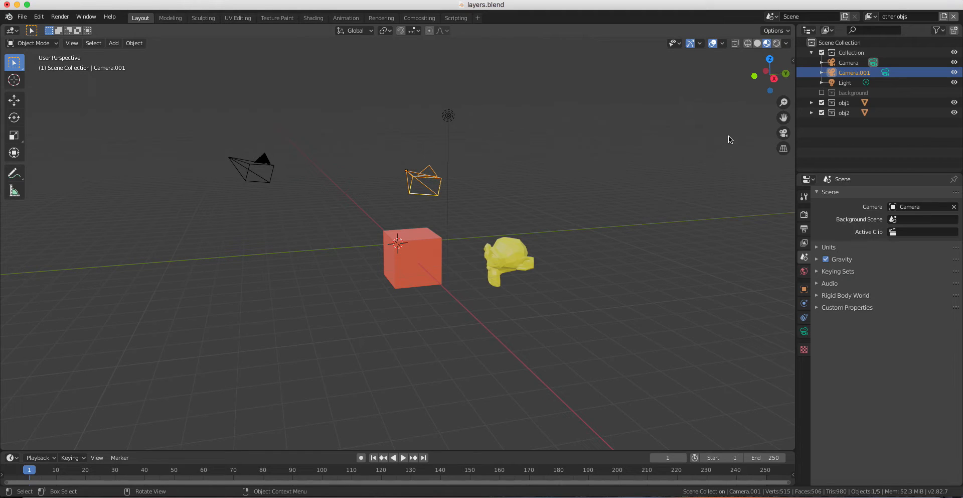
{"action": "mouse_move", "coordinate": [735, 121]}
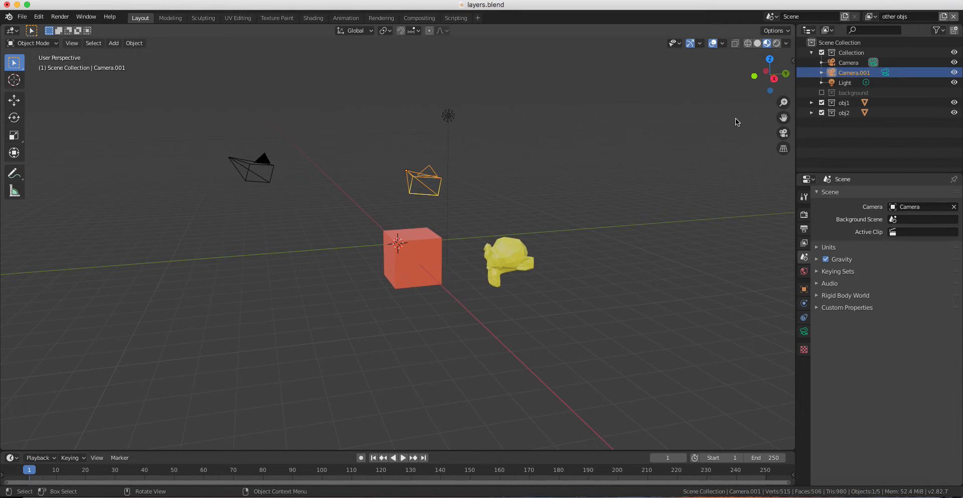
{"action": "left_click", "coordinate": [921, 207]}
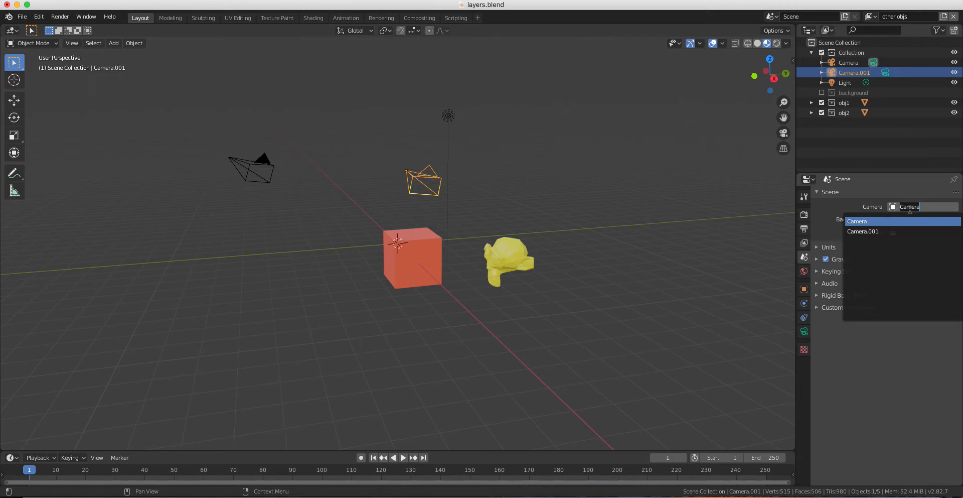
{"action": "left_click", "coordinate": [862, 231]}
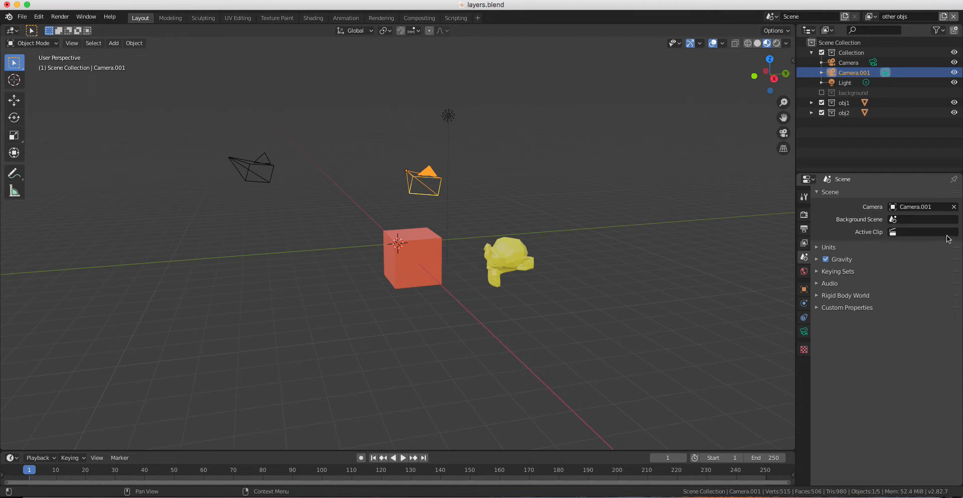
{"action": "mouse_move", "coordinate": [885, 245]}
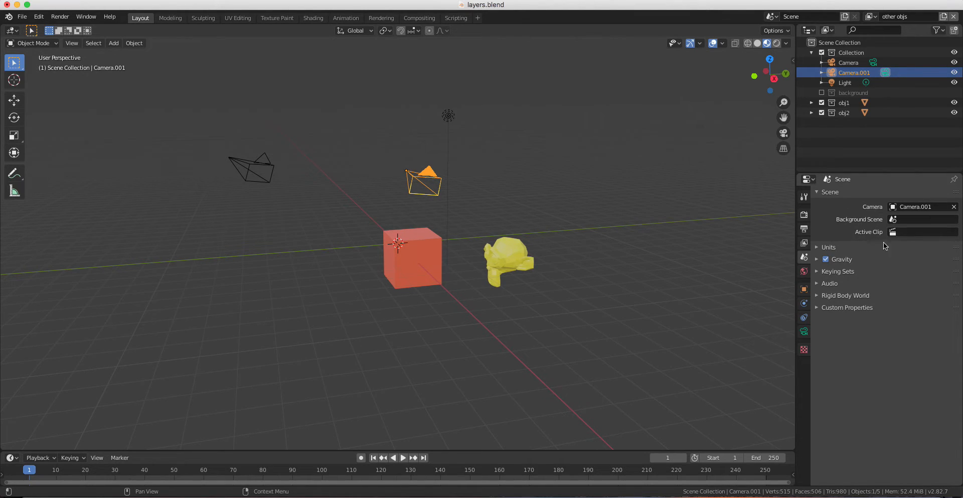
{"action": "left_click", "coordinate": [198, 190]}
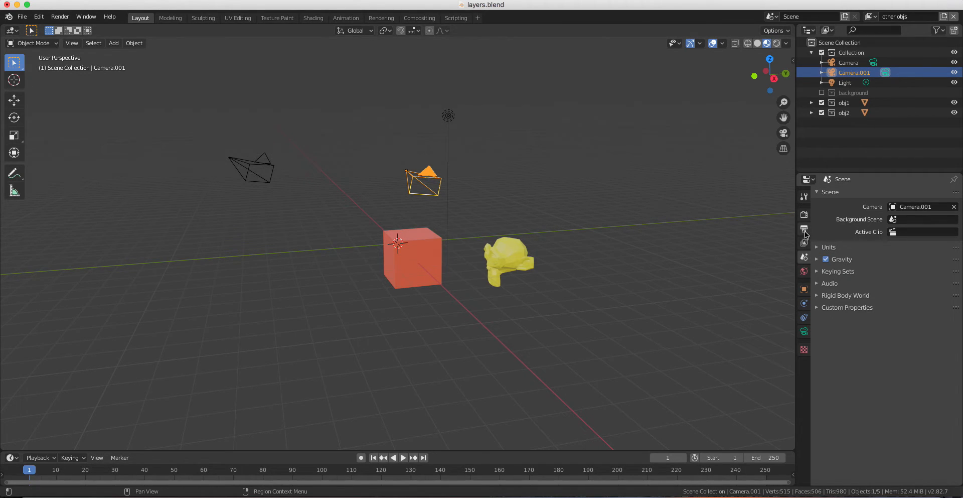
Browse the Render, Output and View Layer property panels for the current layer
{"action": "left_click", "coordinate": [804, 213]}
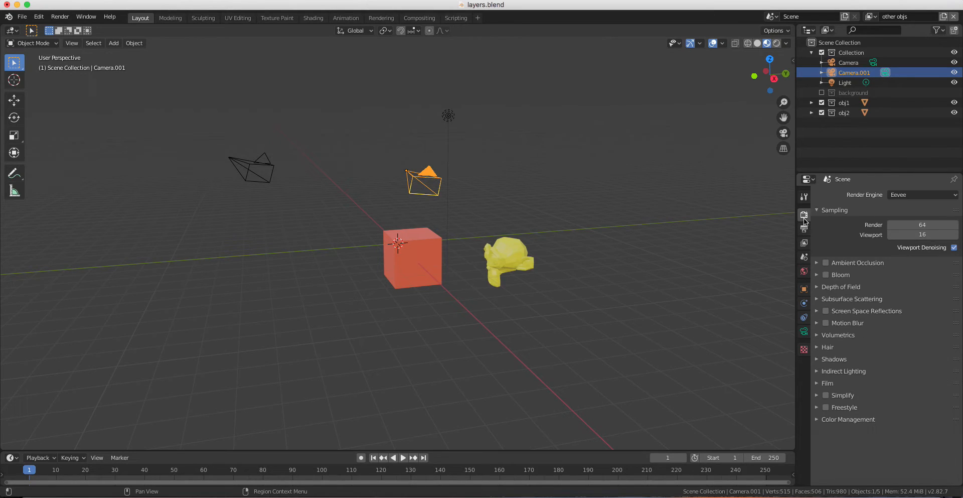
{"action": "left_click", "coordinate": [804, 242]}
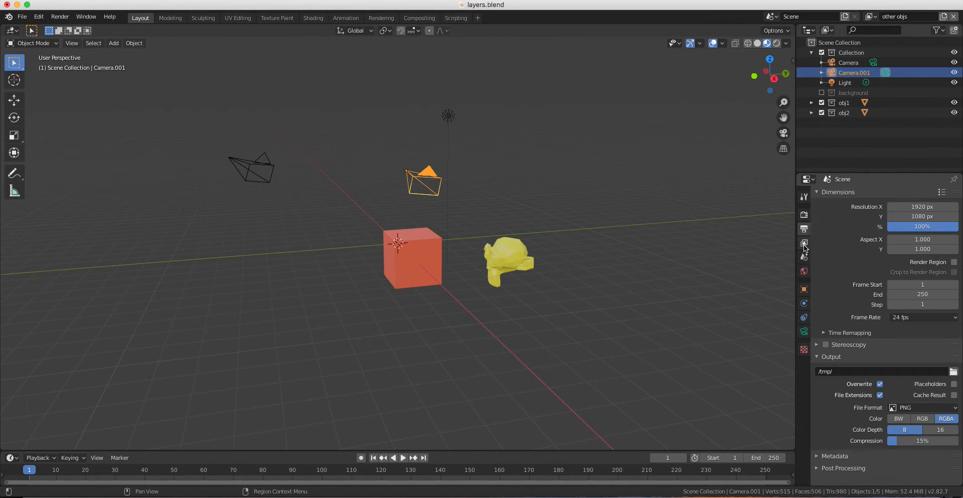
{"action": "left_click", "coordinate": [803, 242]}
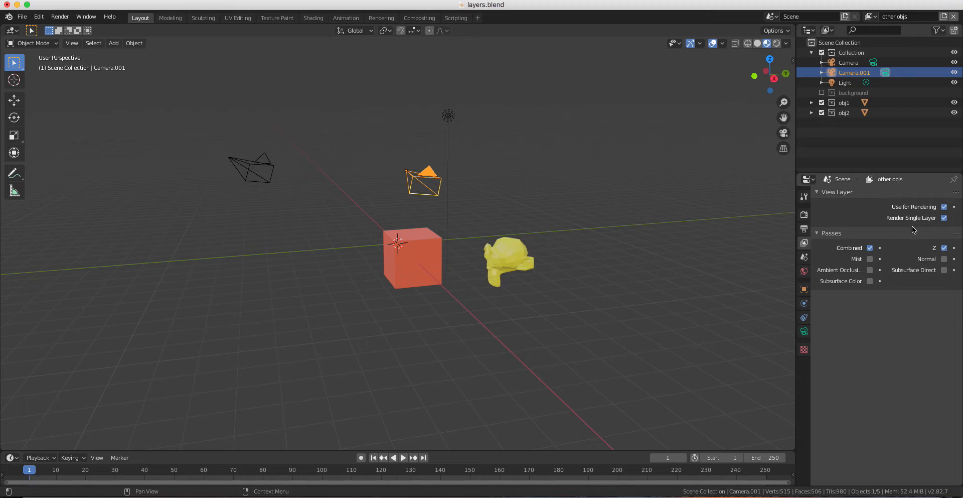
{"action": "mouse_move", "coordinate": [896, 229]}
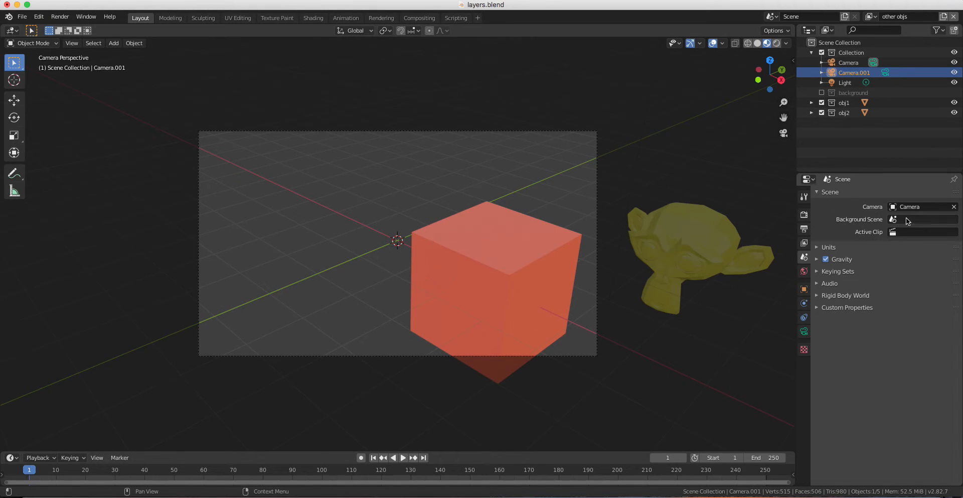
Enable Lock Camera to View in the N-panel View tab
{"action": "left_click", "coordinate": [921, 207]}
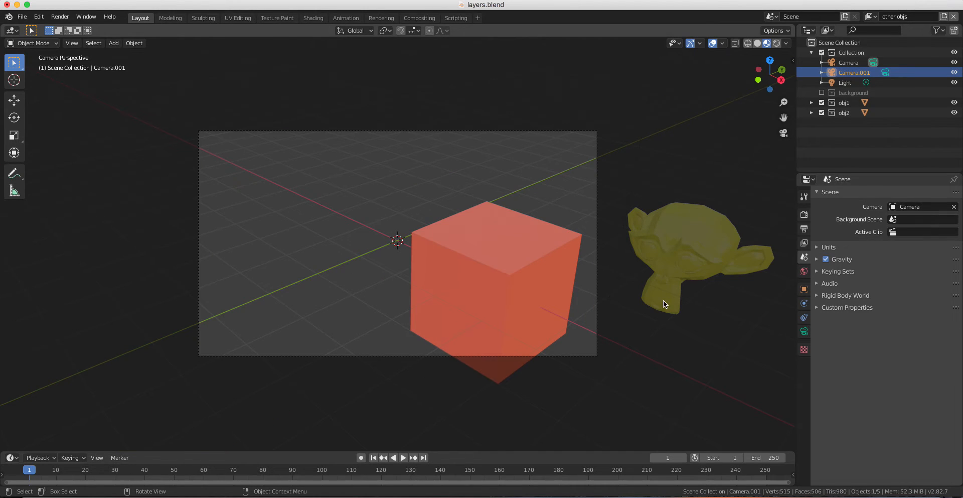
{"action": "mouse_move", "coordinate": [624, 292]}
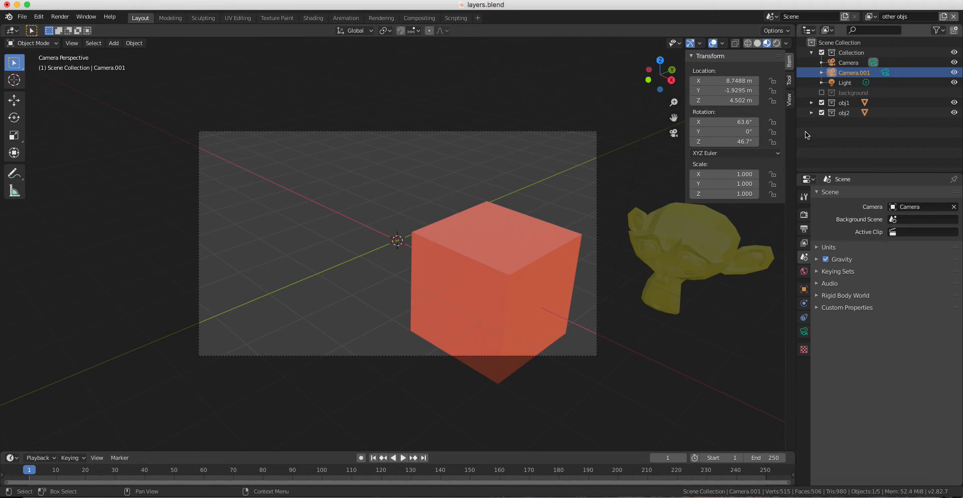
{"action": "left_click", "coordinate": [789, 98]}
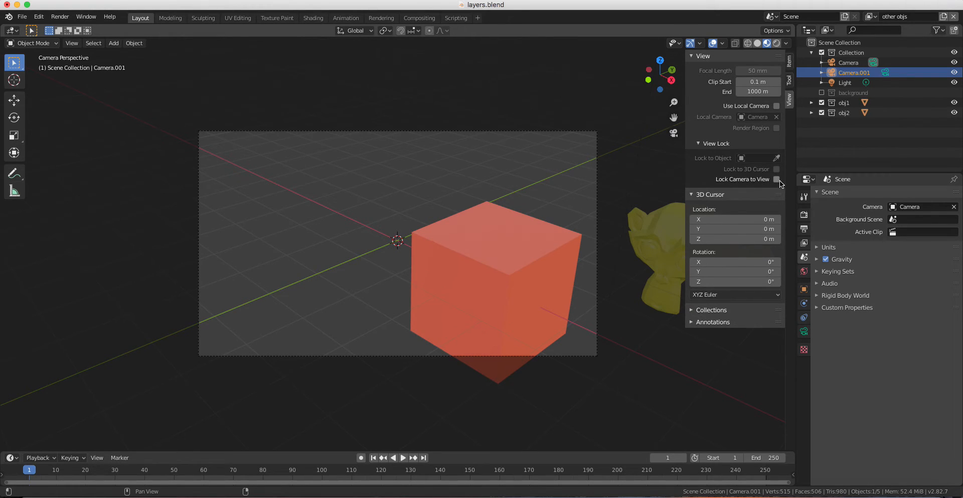
{"action": "left_click", "coordinate": [776, 179]}
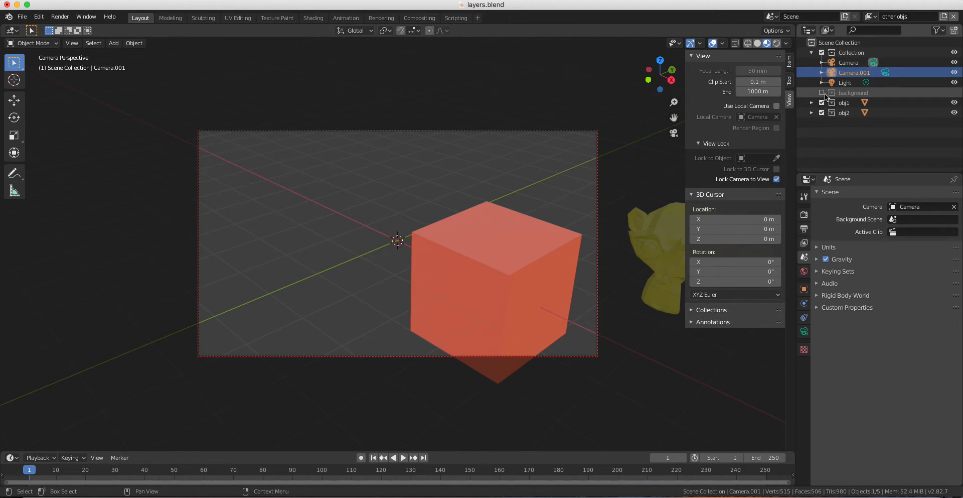
Toggle the background collection into and back out of the layer, then render 'other objs' with F12
{"action": "left_click", "coordinate": [832, 93]}
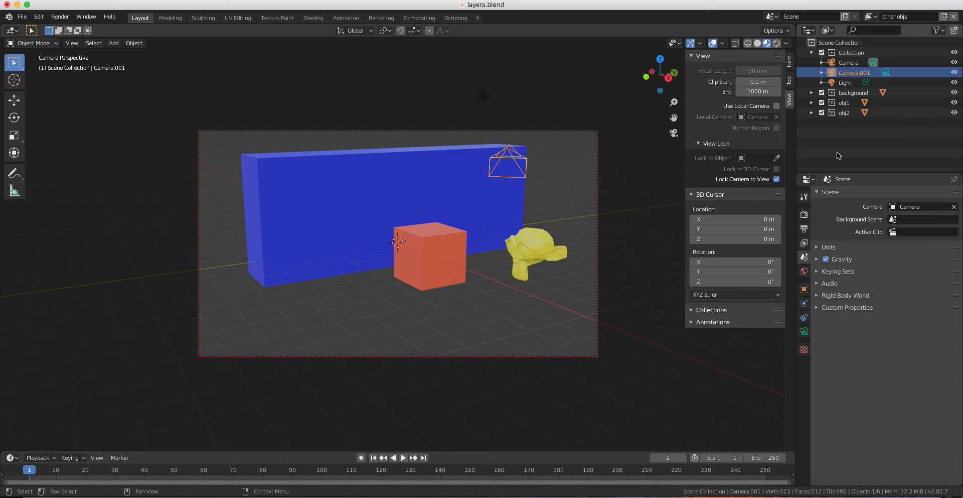
{"action": "left_click", "coordinate": [822, 93]}
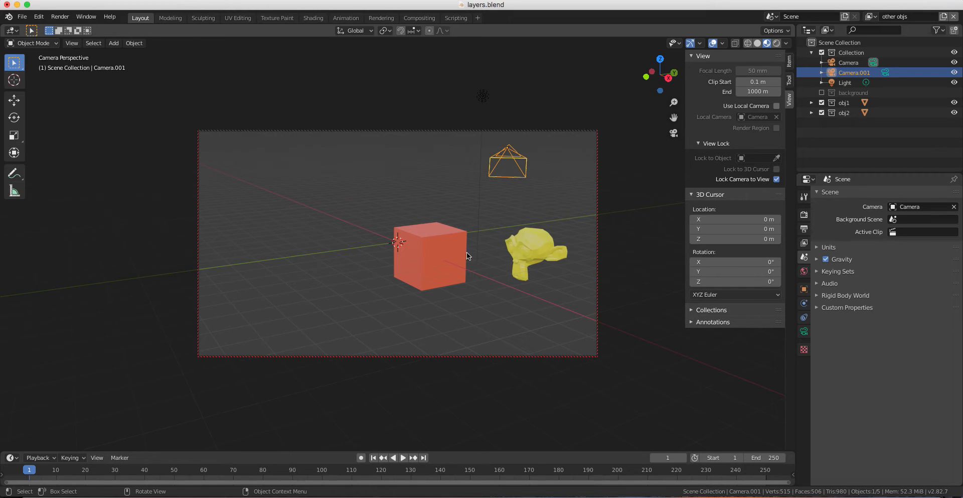
{"action": "mouse_move", "coordinate": [543, 251]}
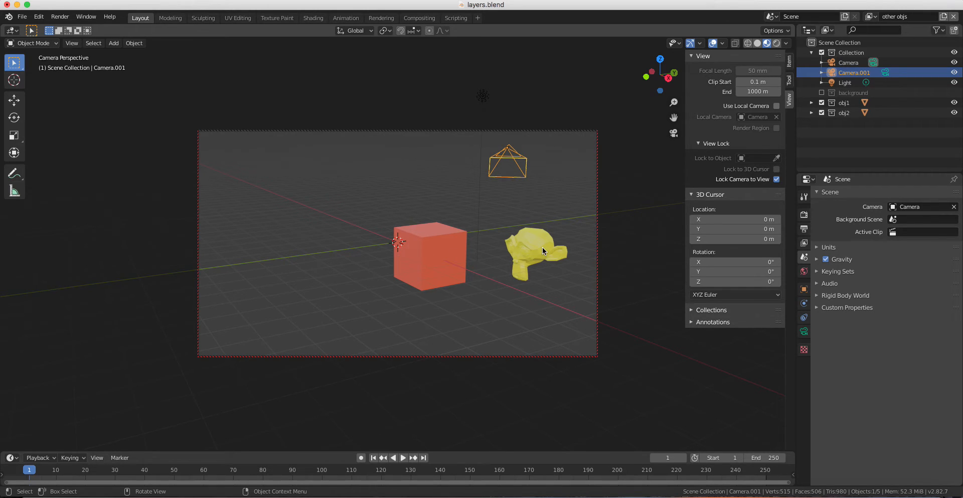
{"action": "mouse_move", "coordinate": [547, 287]}
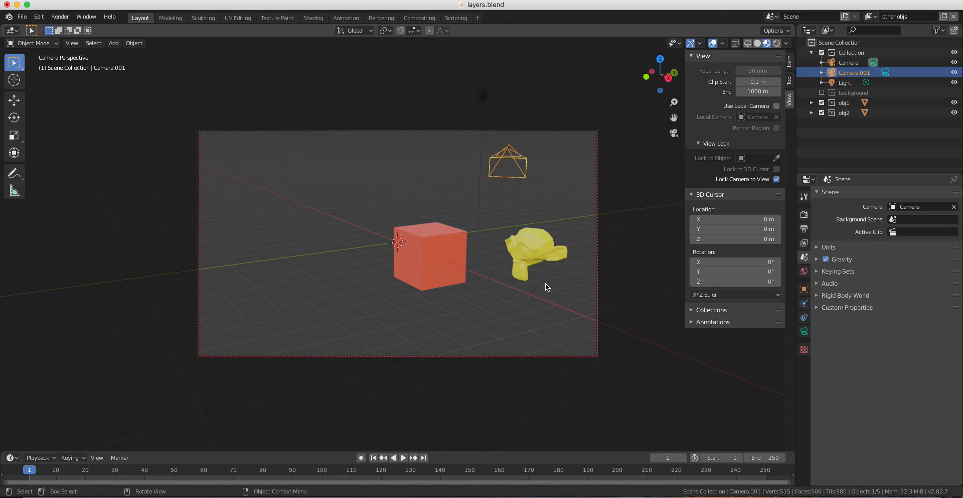
{"action": "key", "text": "F12"}
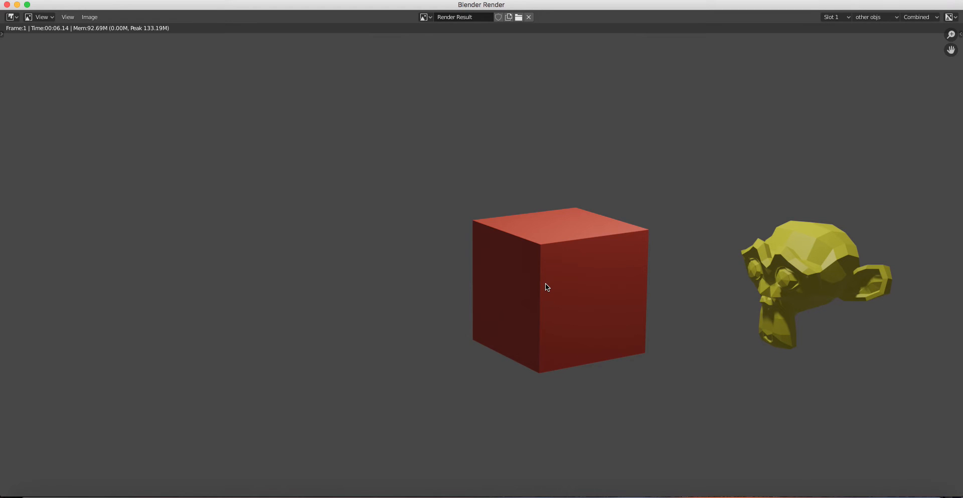
{"action": "mouse_move", "coordinate": [959, 245]}
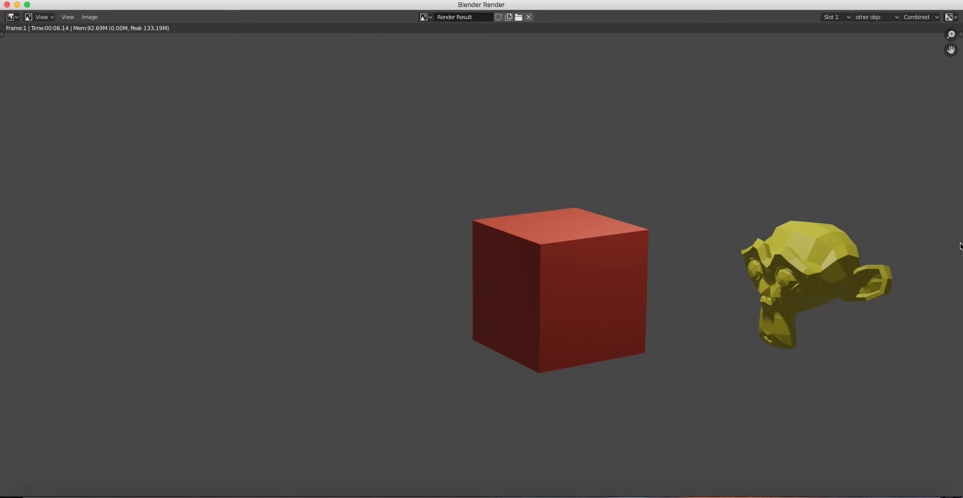
{"action": "mouse_move", "coordinate": [674, 246]}
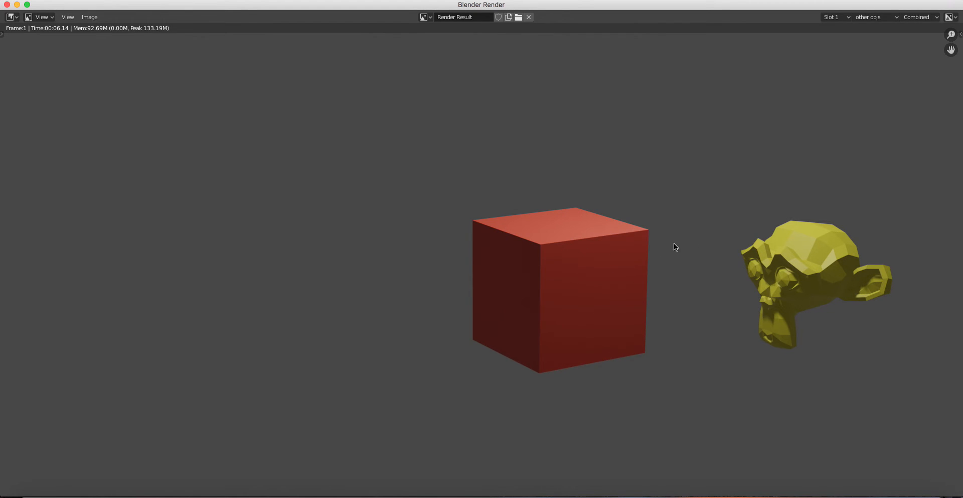
{"action": "mouse_move", "coordinate": [9, 6]}
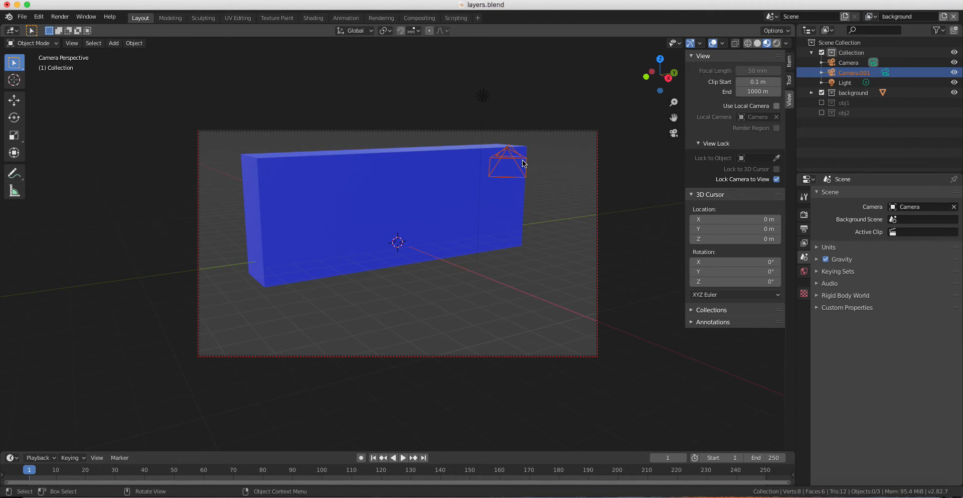
Render the 'background' view layer showing only the blue wall
{"action": "key", "text": "F12"}
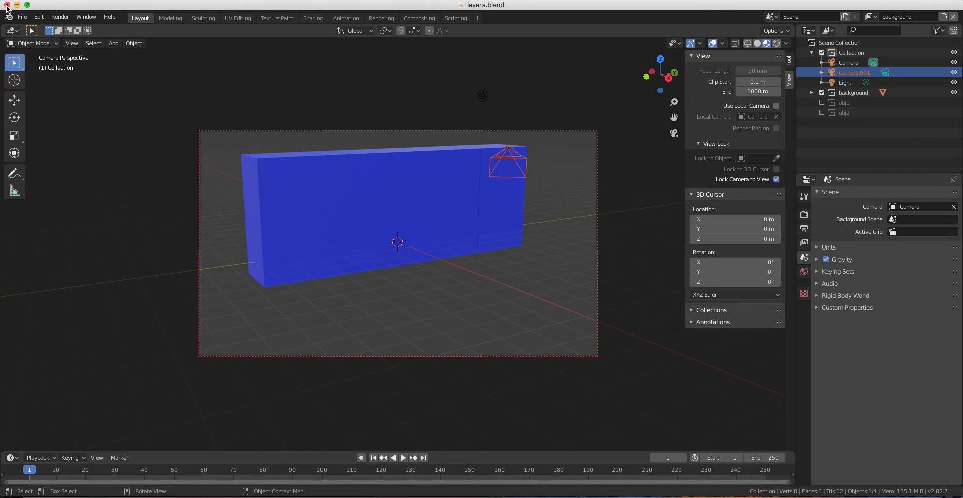
{"action": "mouse_move", "coordinate": [43, 201]}
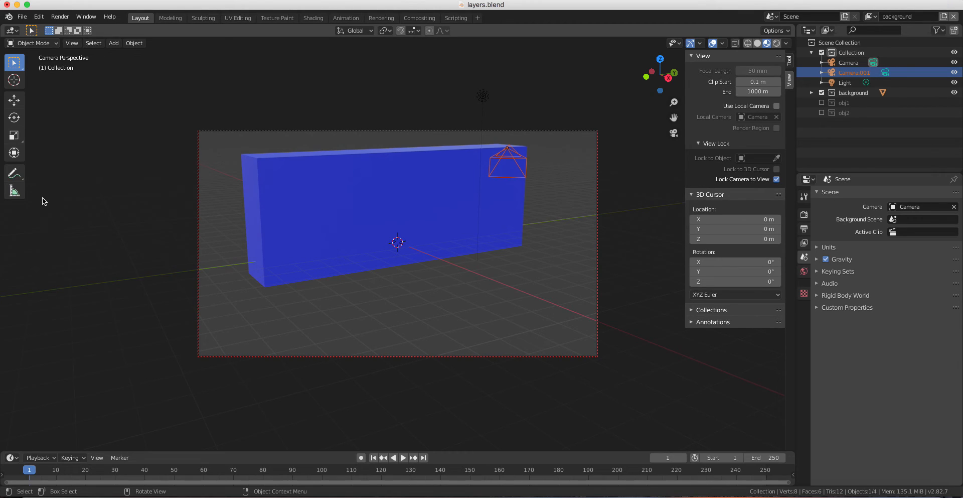
{"action": "mouse_move", "coordinate": [200, 211]}
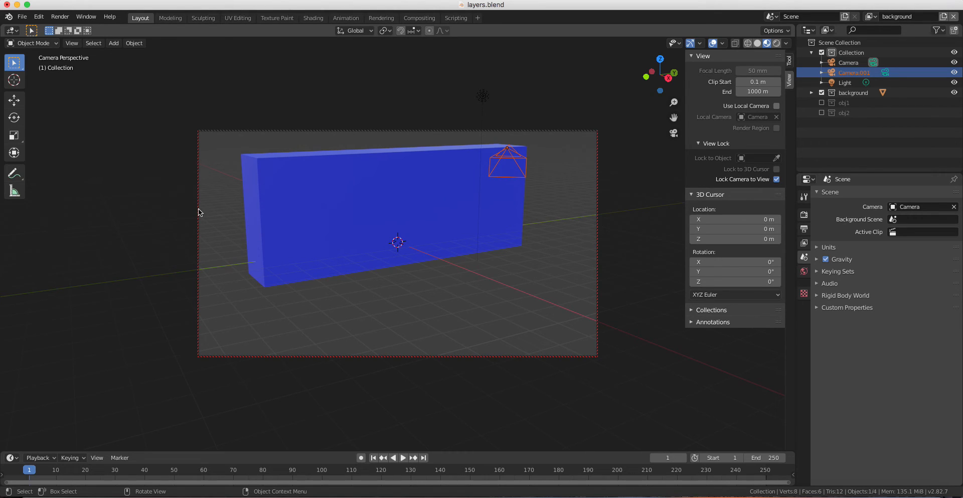
Switch the main area to the Compositor and enable Use Nodes
{"action": "left_click", "coordinate": [11, 31]}
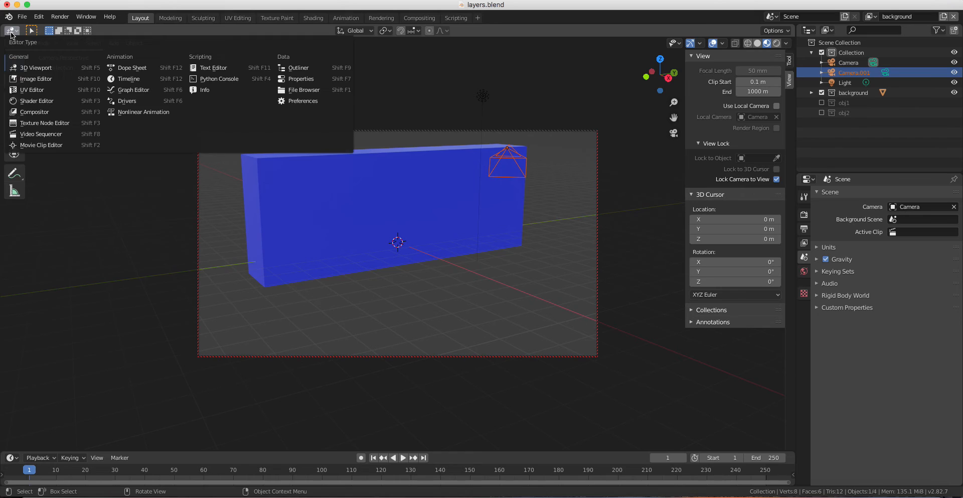
{"action": "left_click", "coordinate": [34, 111]}
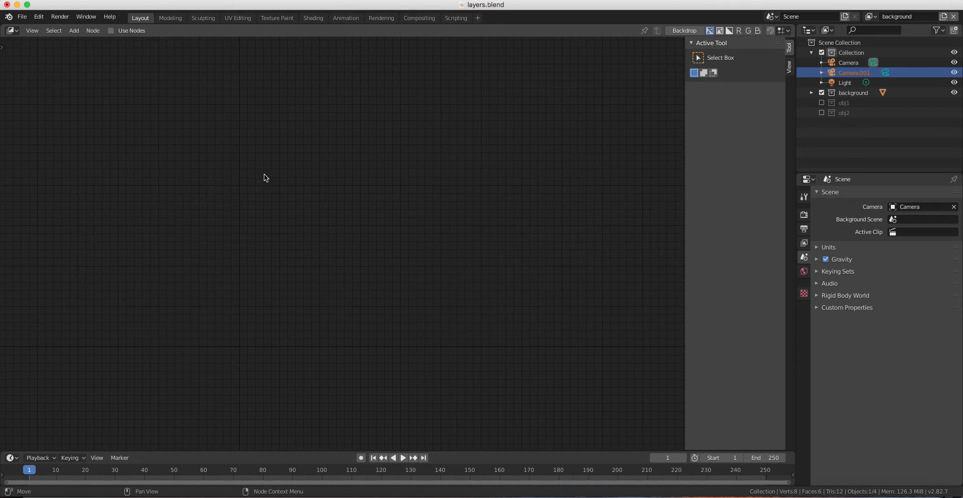
{"action": "mouse_move", "coordinate": [119, 39]}
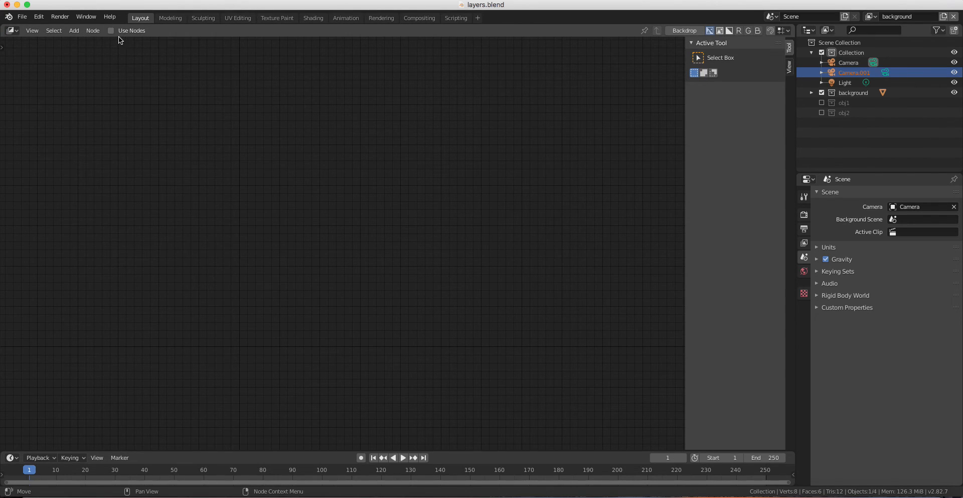
{"action": "left_click", "coordinate": [110, 30]}
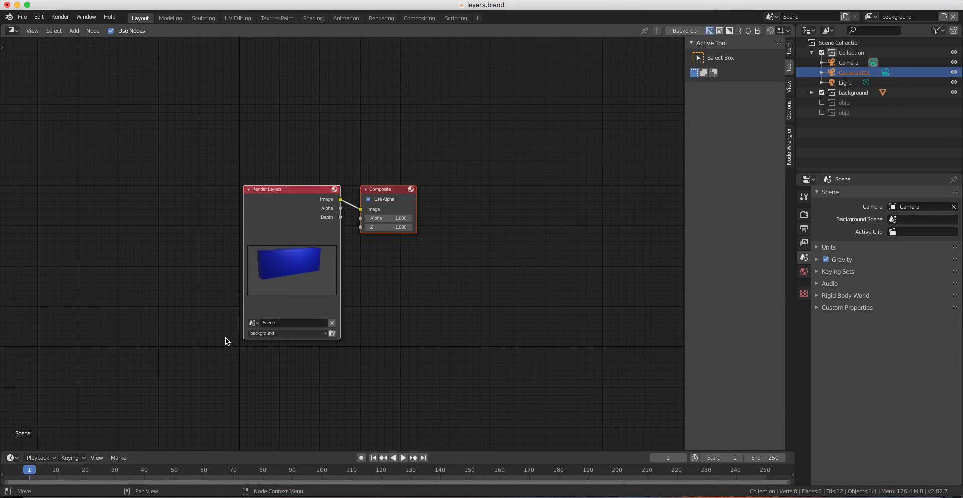
{"action": "mouse_move", "coordinate": [398, 329]}
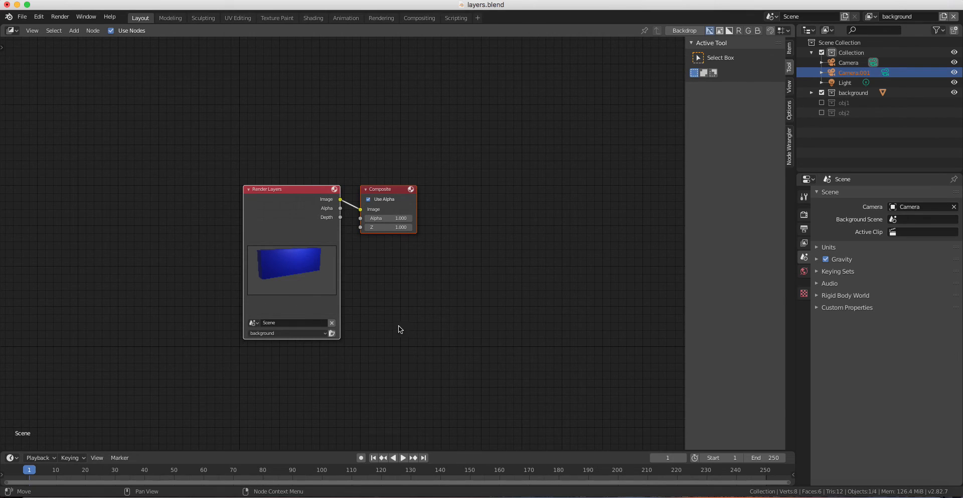
{"action": "mouse_move", "coordinate": [254, 294]}
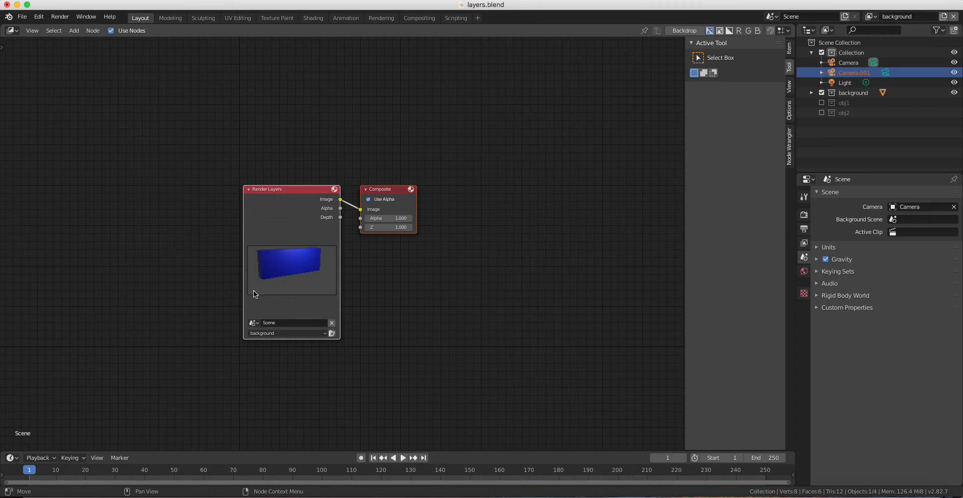
{"action": "mouse_move", "coordinate": [173, 352]}
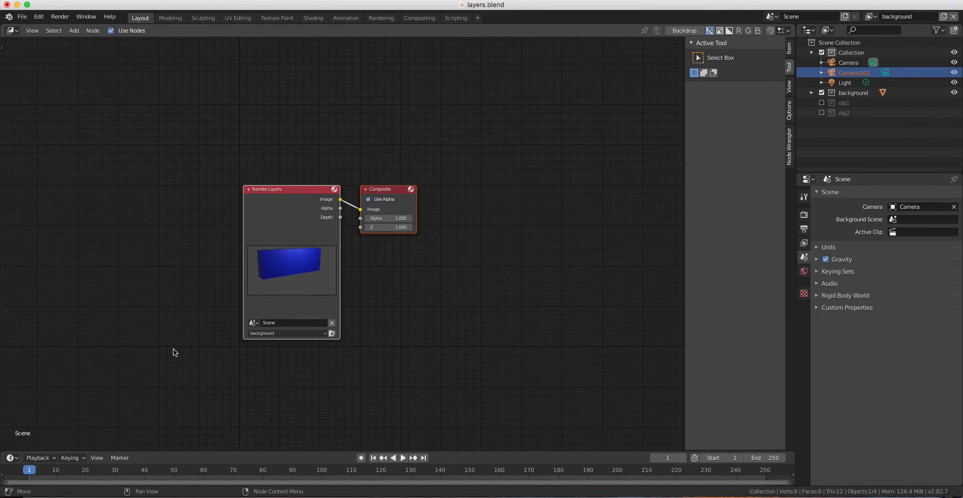
Set the Render Layers node to read the 'other objs' layer instead of background
{"action": "left_click", "coordinate": [287, 332]}
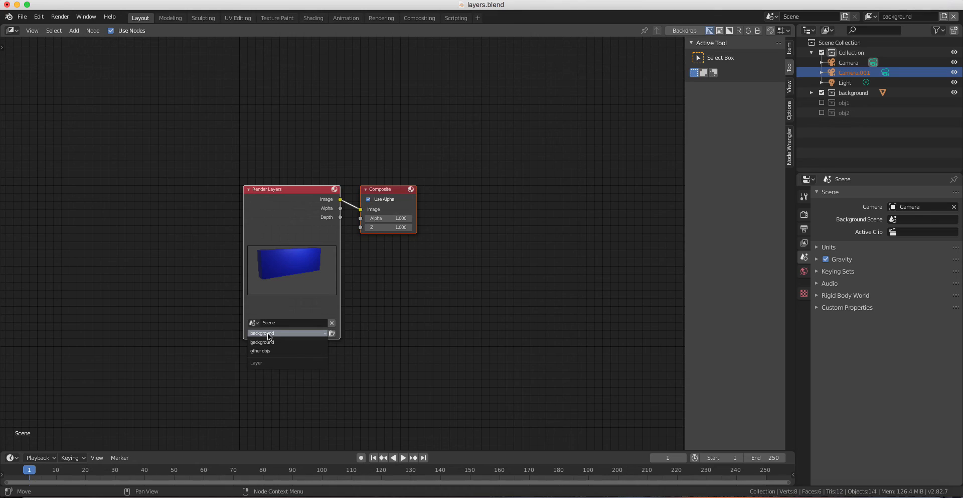
{"action": "mouse_move", "coordinate": [269, 351]}
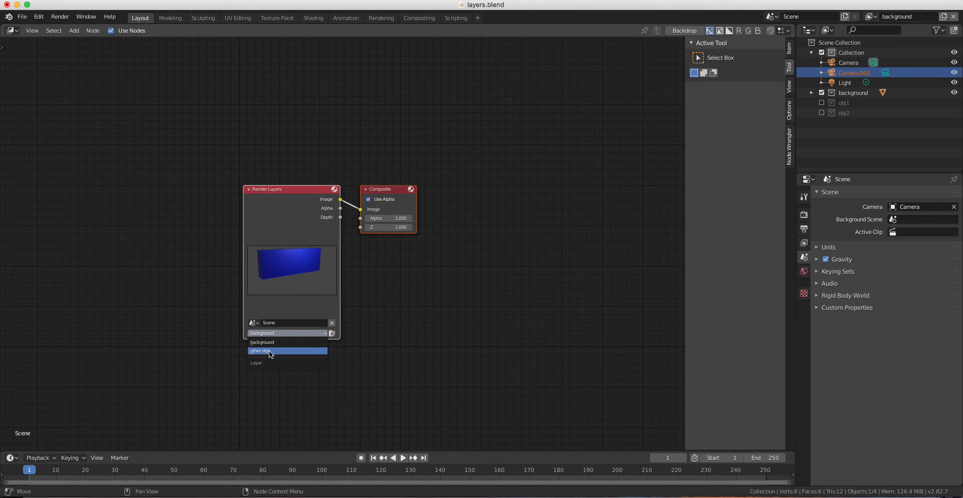
{"action": "left_click", "coordinate": [269, 350]}
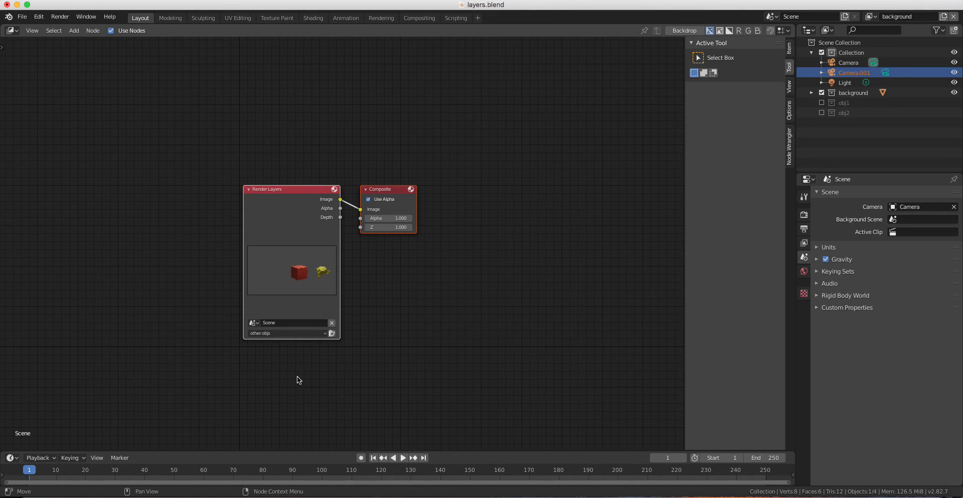
{"action": "mouse_move", "coordinate": [301, 294]}
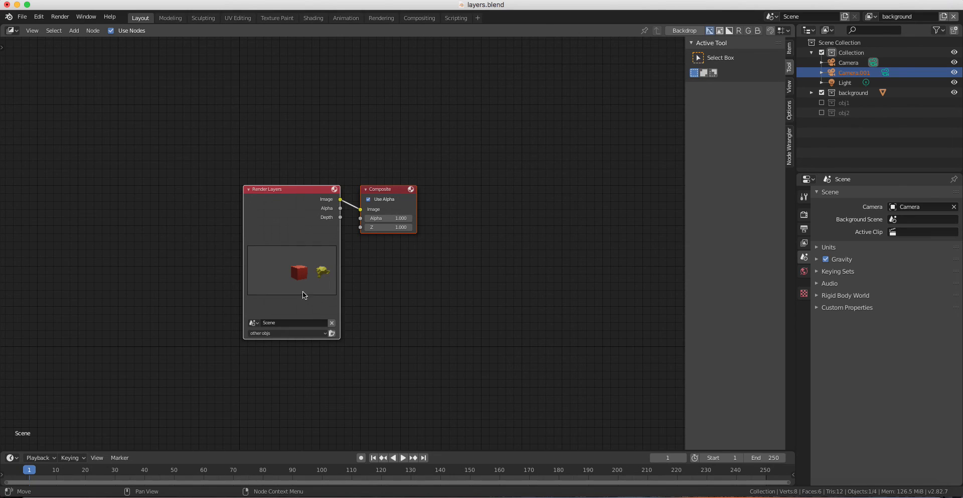
{"action": "mouse_move", "coordinate": [403, 213]}
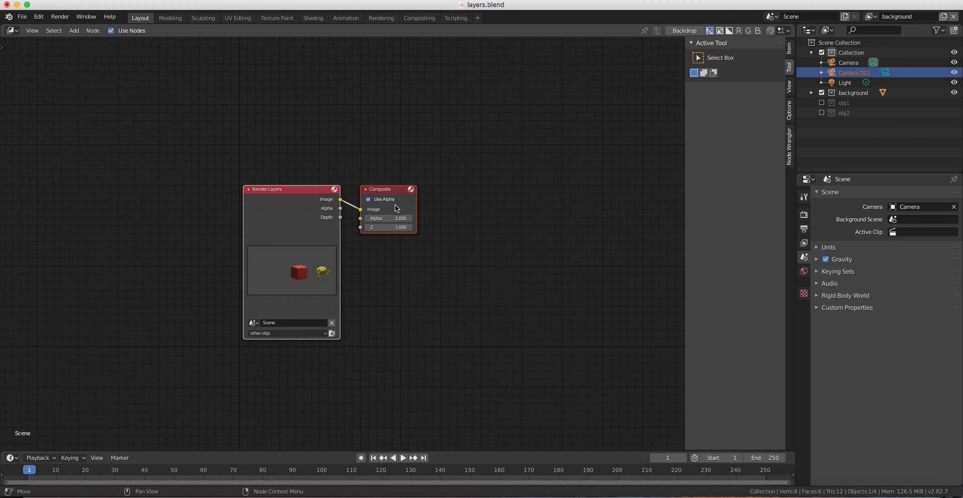
{"action": "mouse_move", "coordinate": [396, 208]}
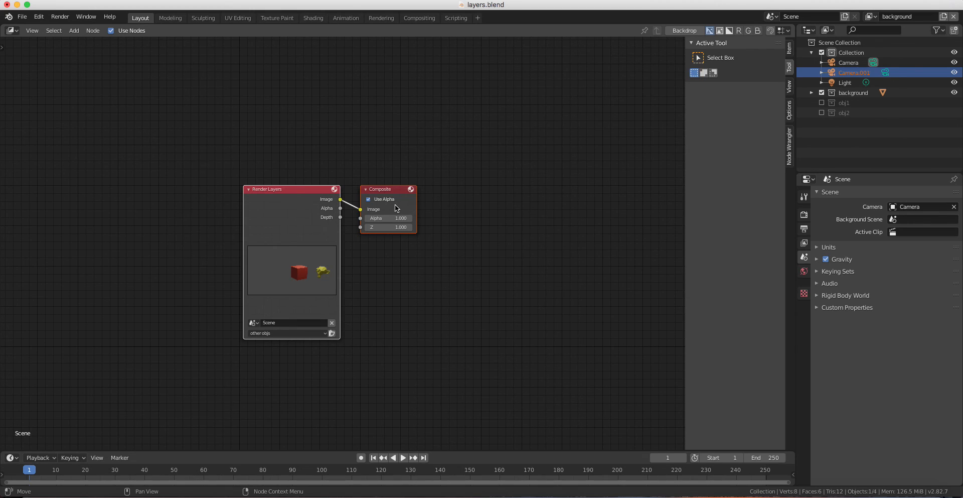